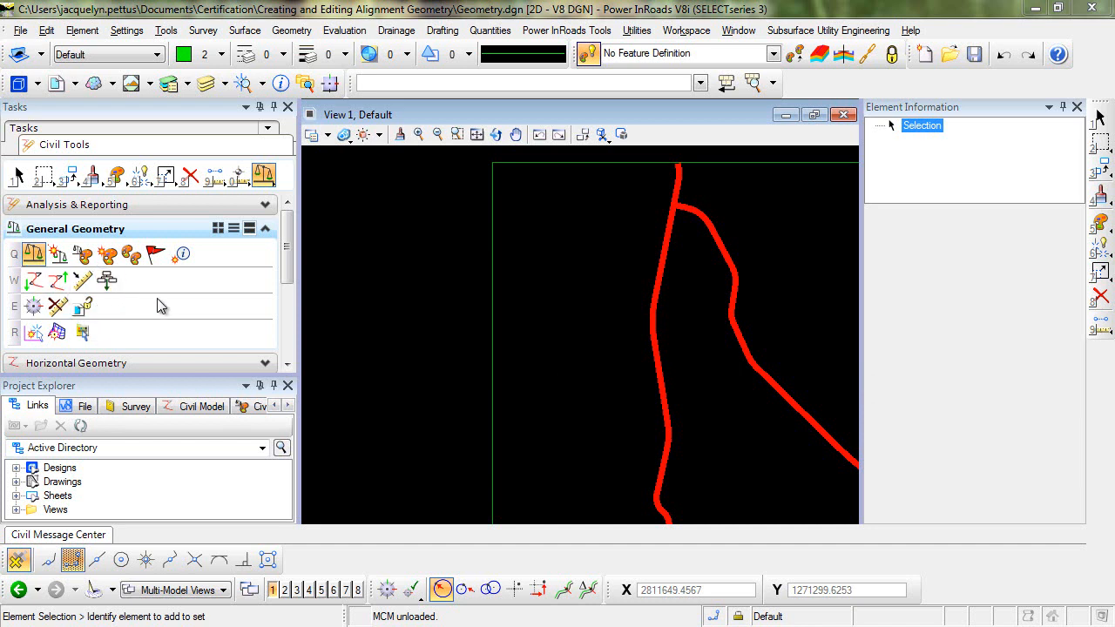
mouse_move(33, 254)
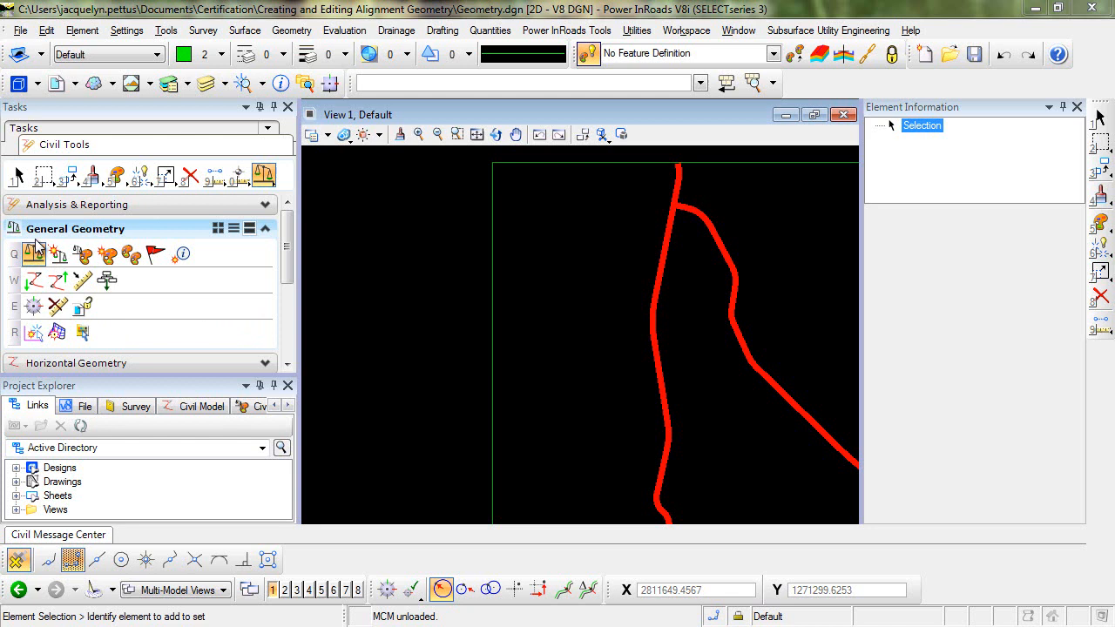
mouse_move(33, 254)
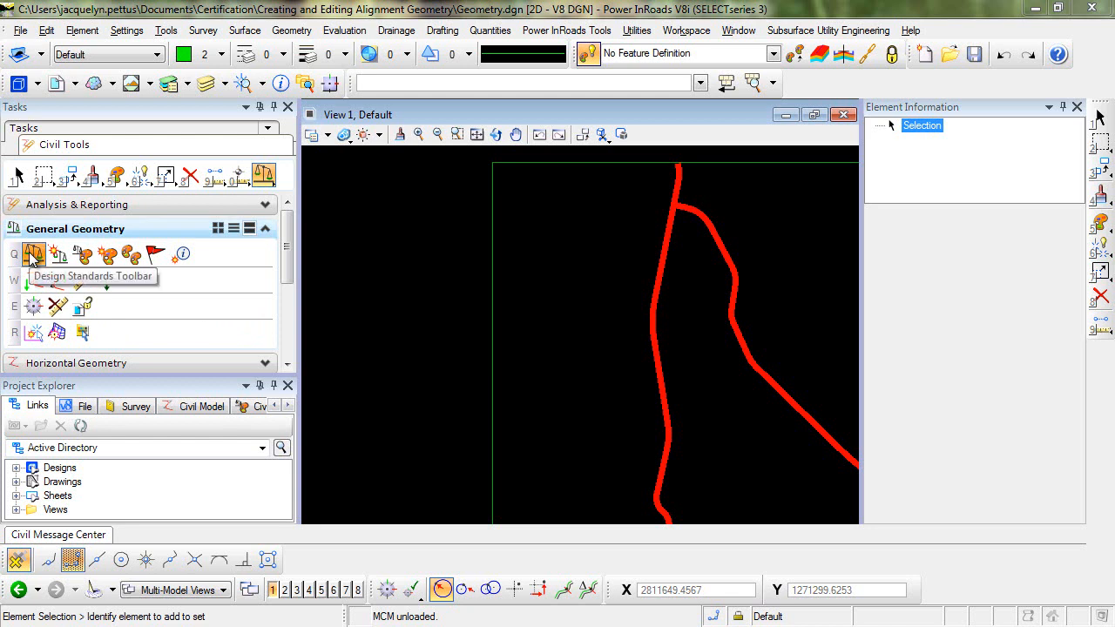
Activate the 2Lane > 6%Super > 65MPH design standard and enable design standard checking.
click(33, 254)
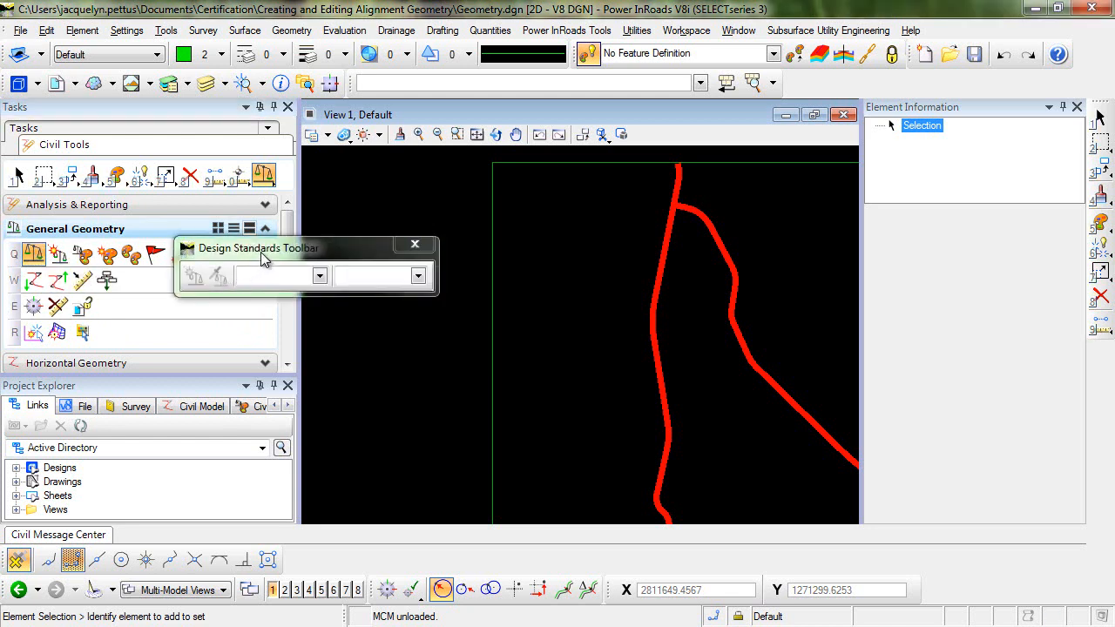
drag(257, 248, 374, 236)
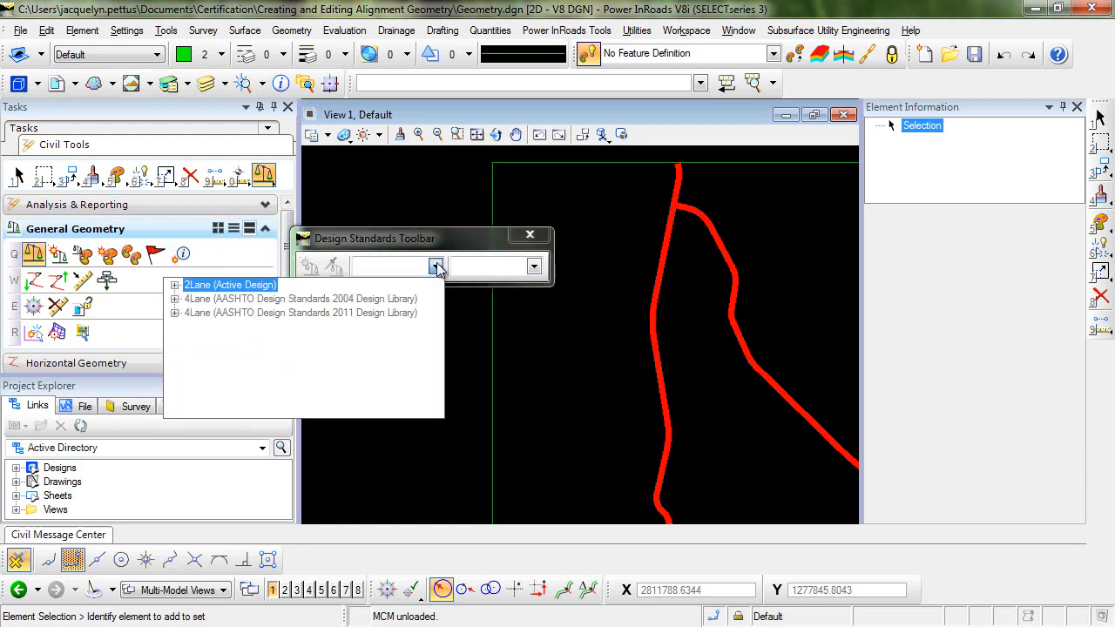
click(175, 286)
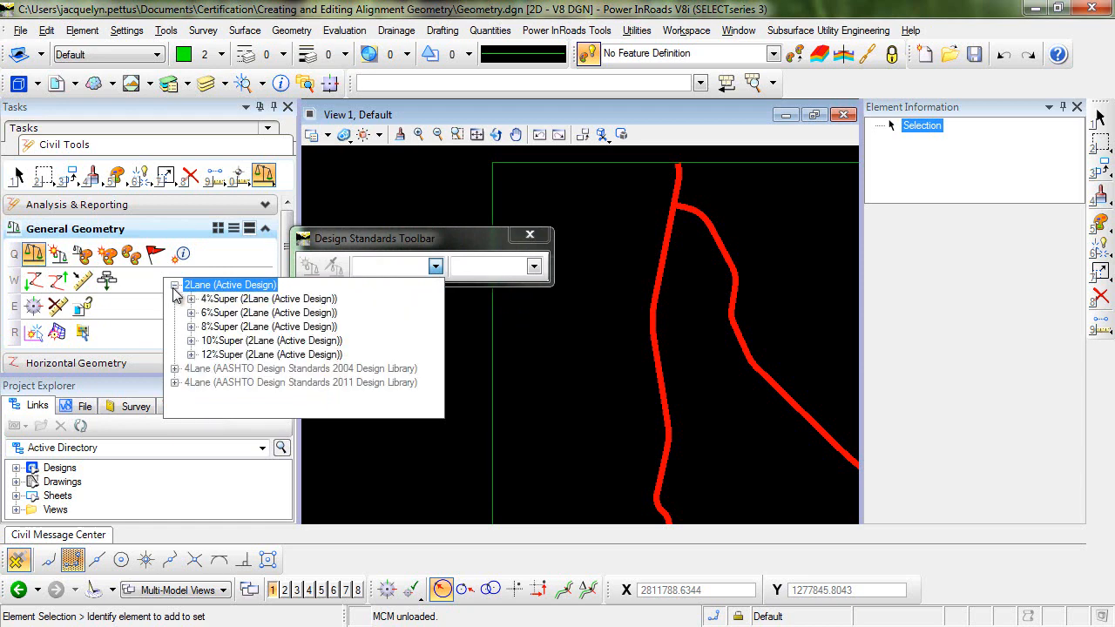
mouse_move(192, 321)
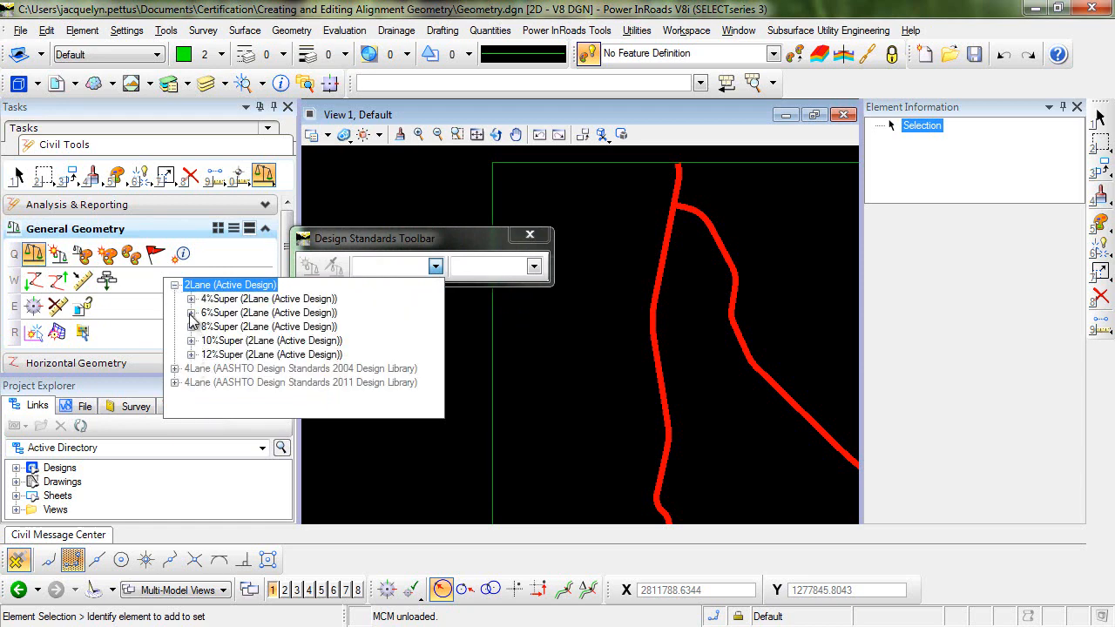
click(191, 314)
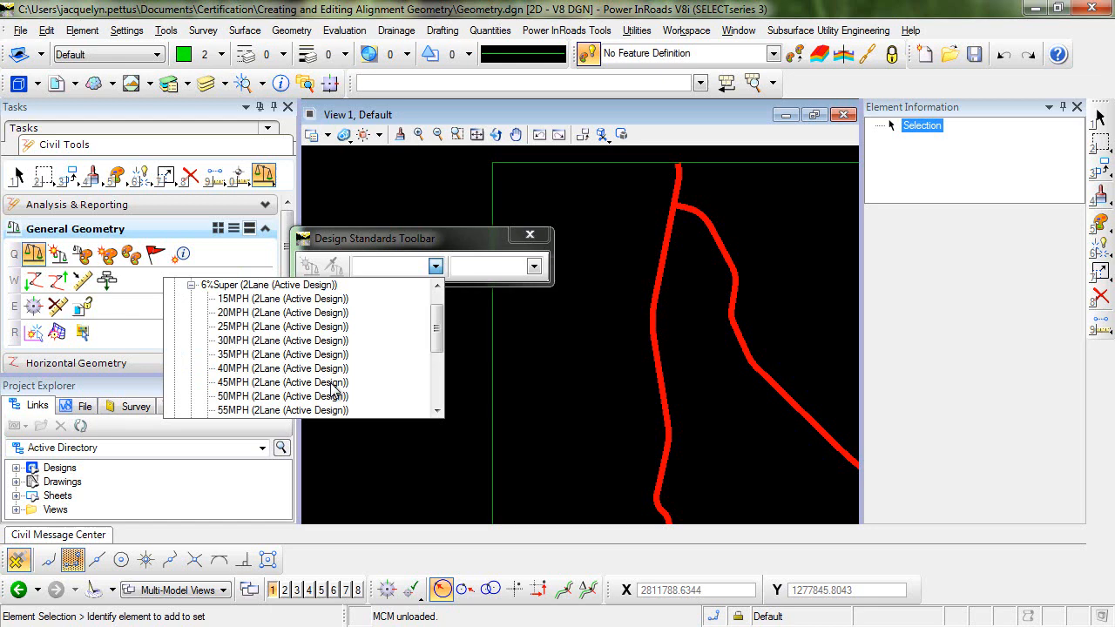
scroll(down, 3)
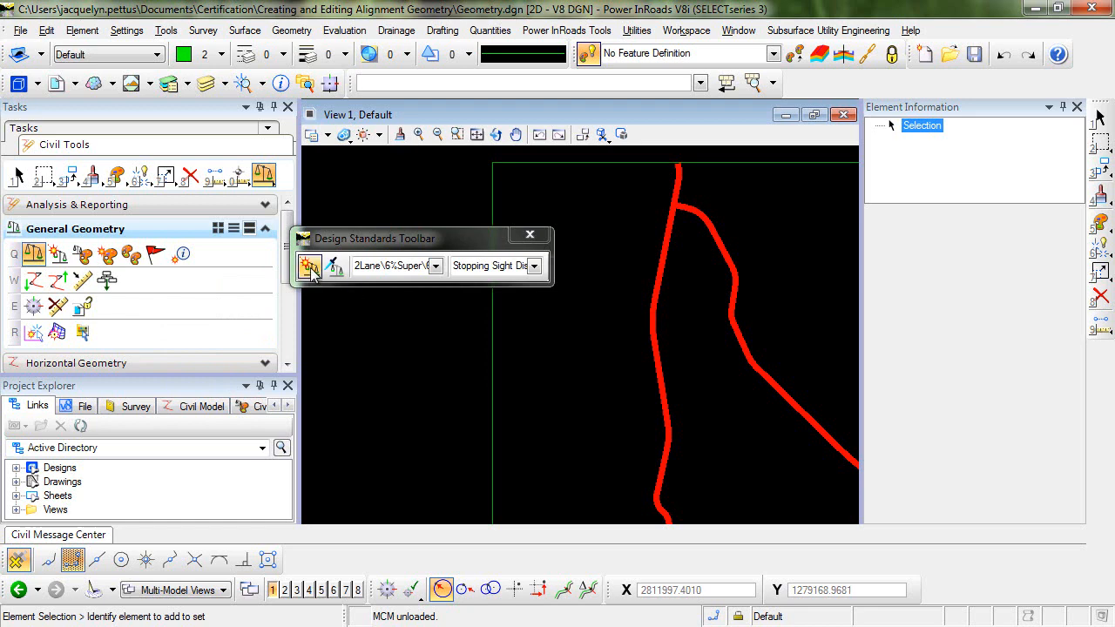
click(310, 264)
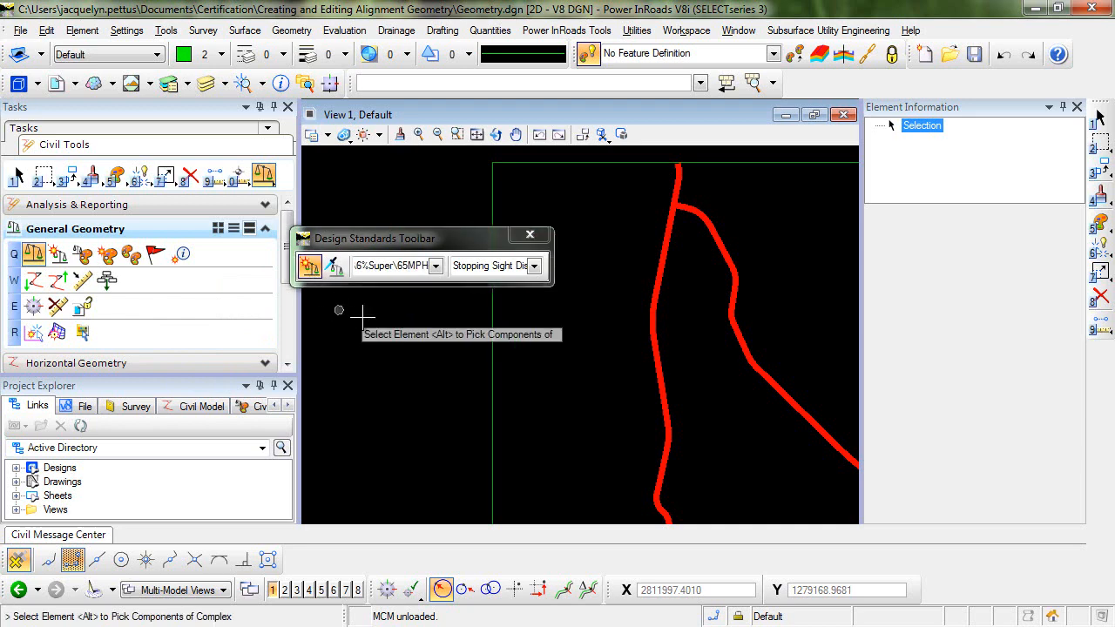
mouse_move(362, 317)
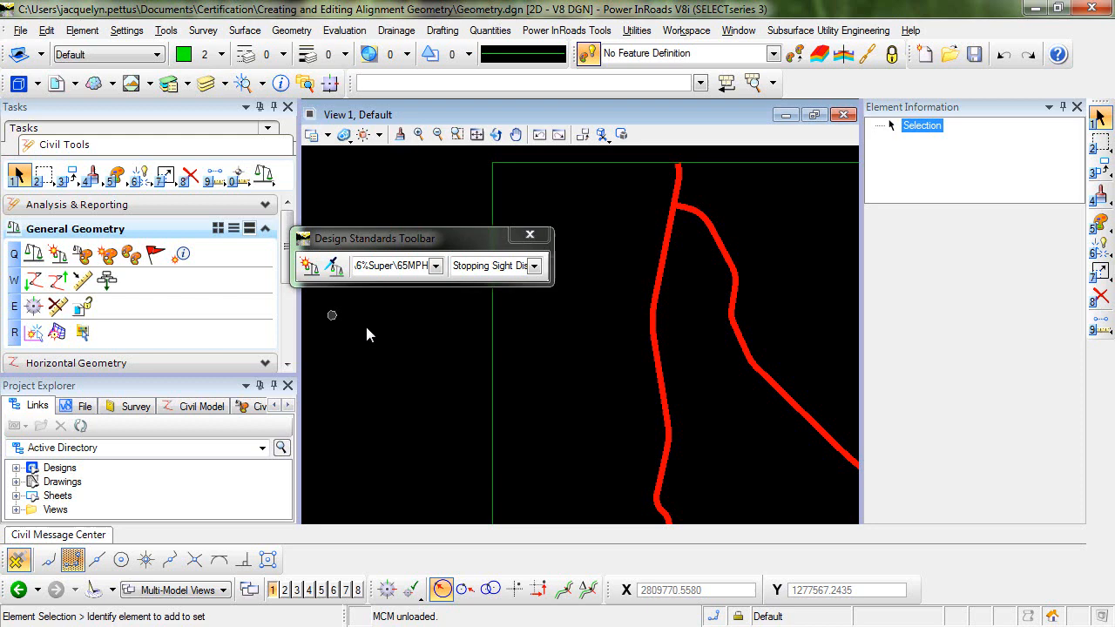
mouse_move(312, 299)
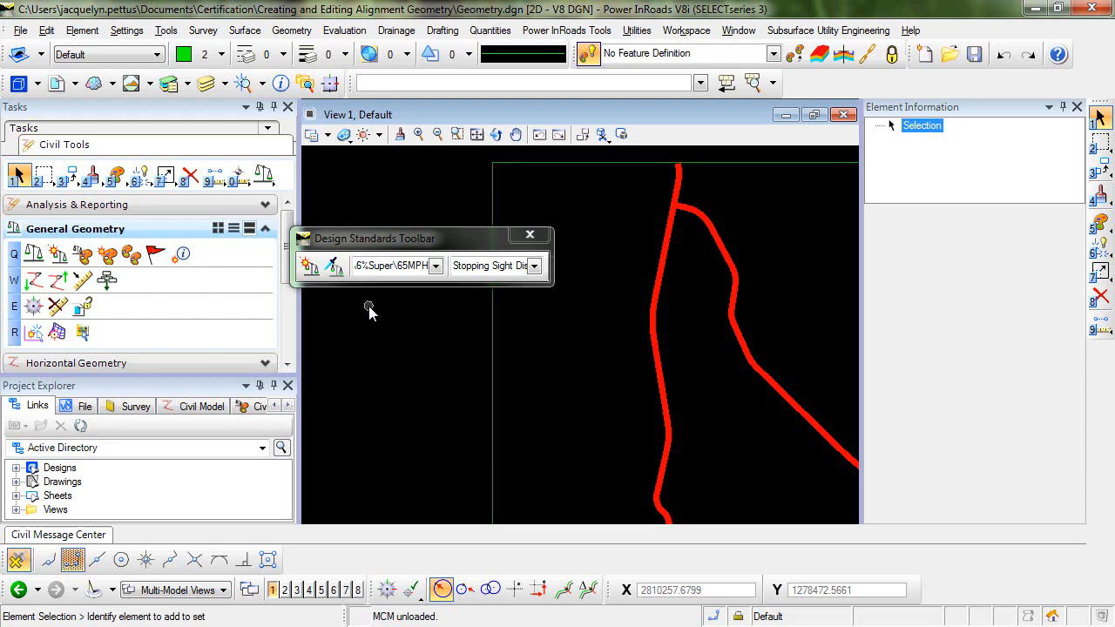
mouse_move(707, 341)
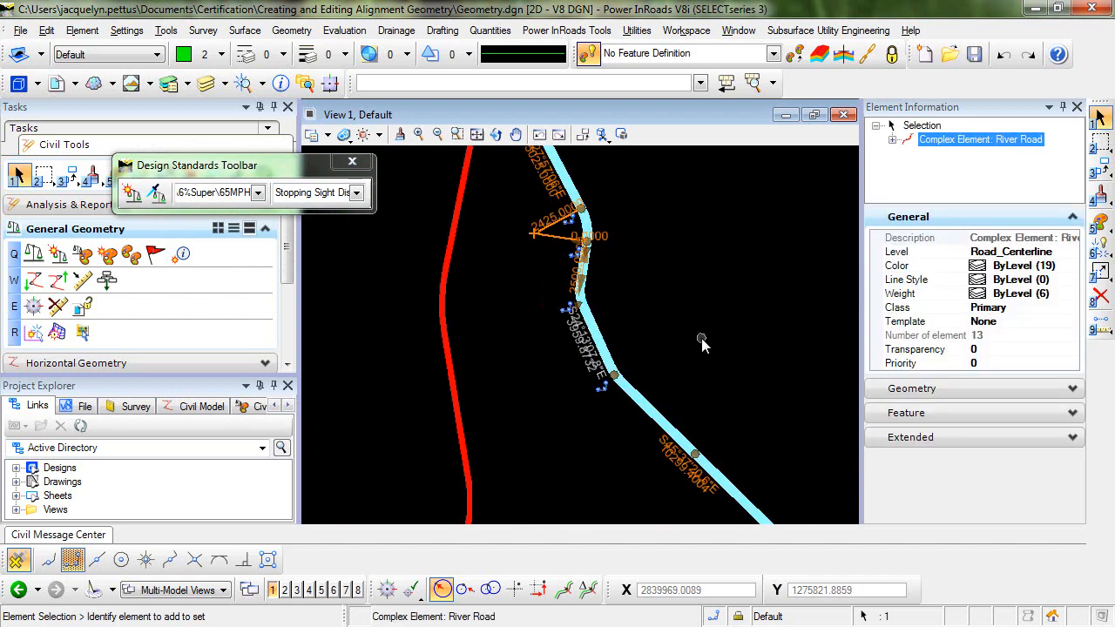
mouse_move(759, 366)
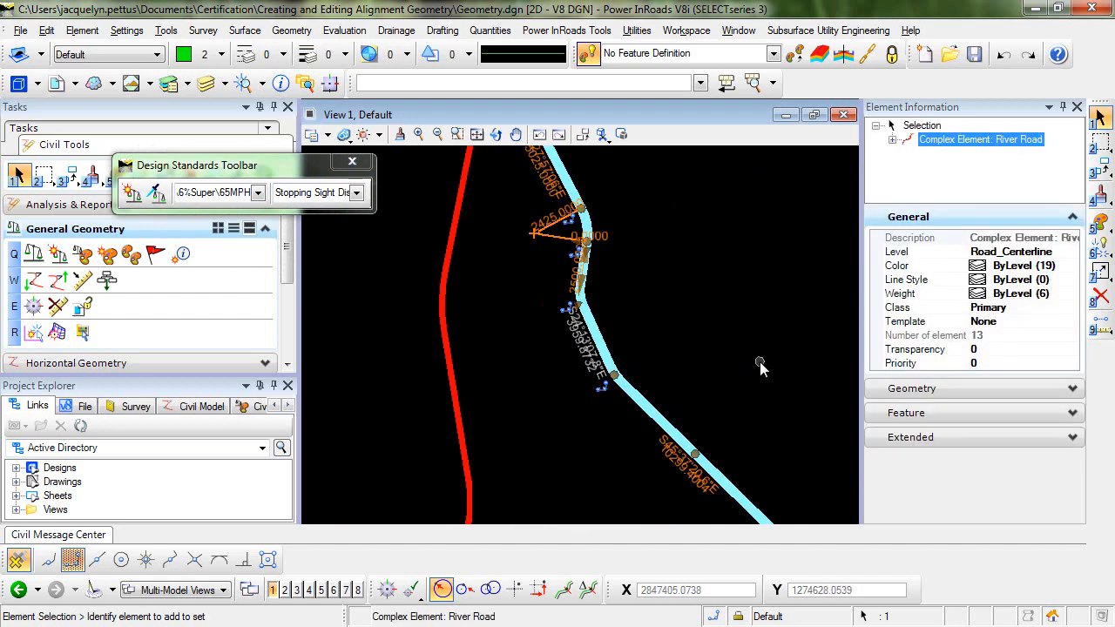
mouse_move(624, 253)
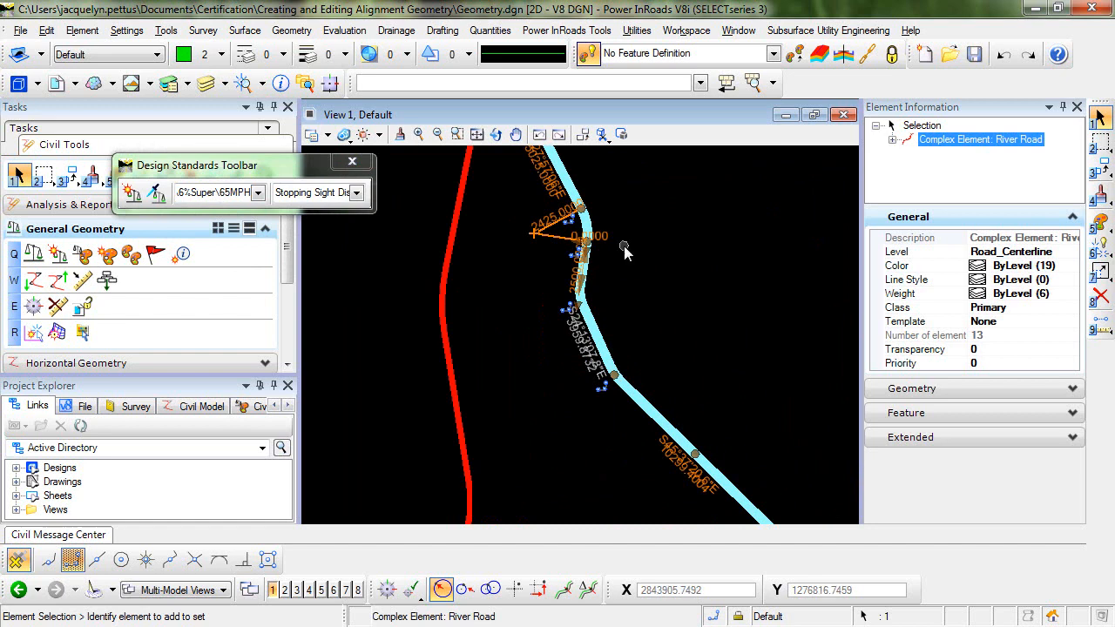
mouse_move(652, 261)
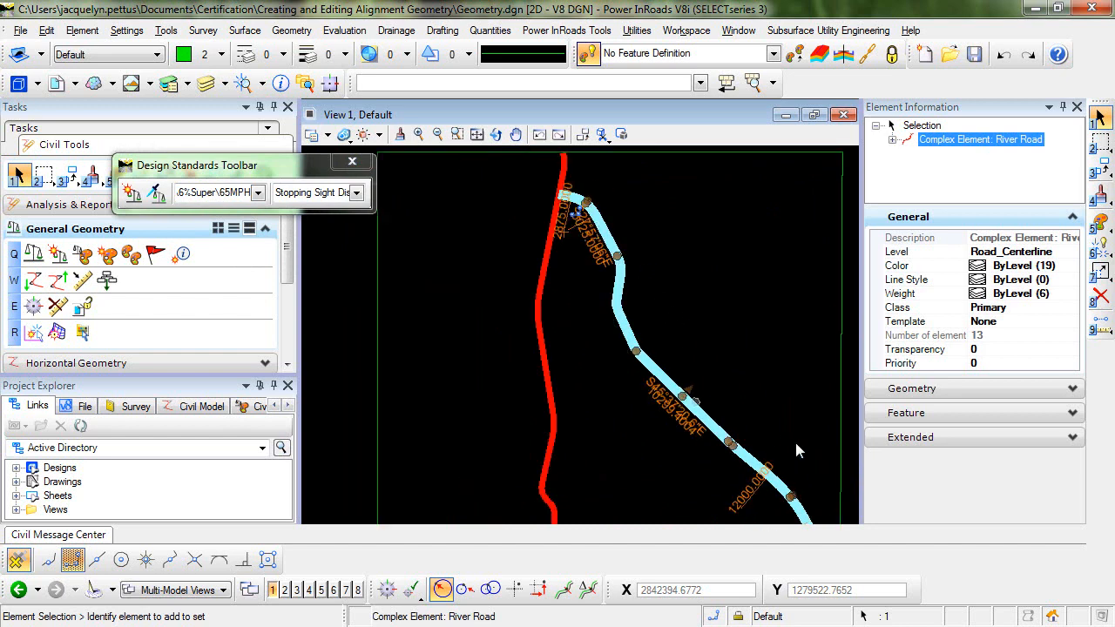
mouse_move(810, 474)
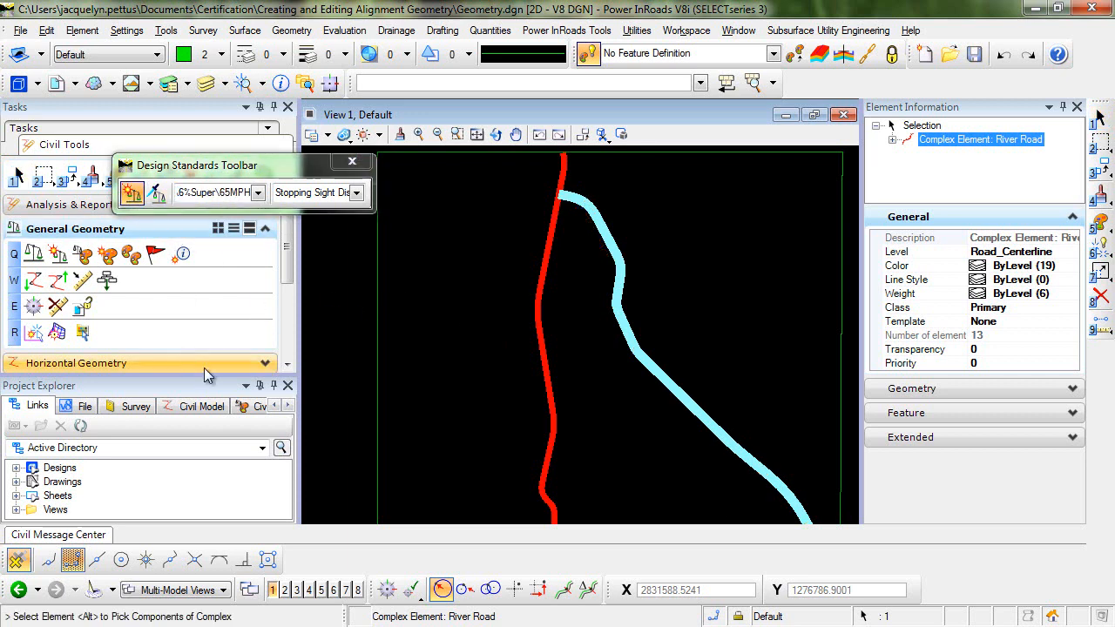
mouse_move(205, 374)
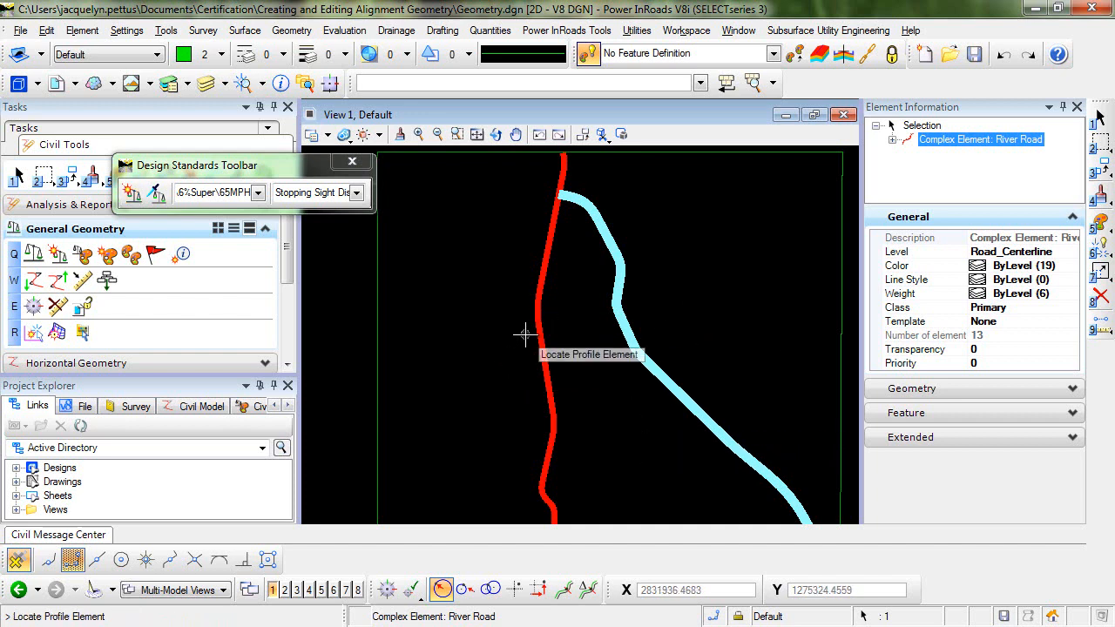
mouse_move(609, 248)
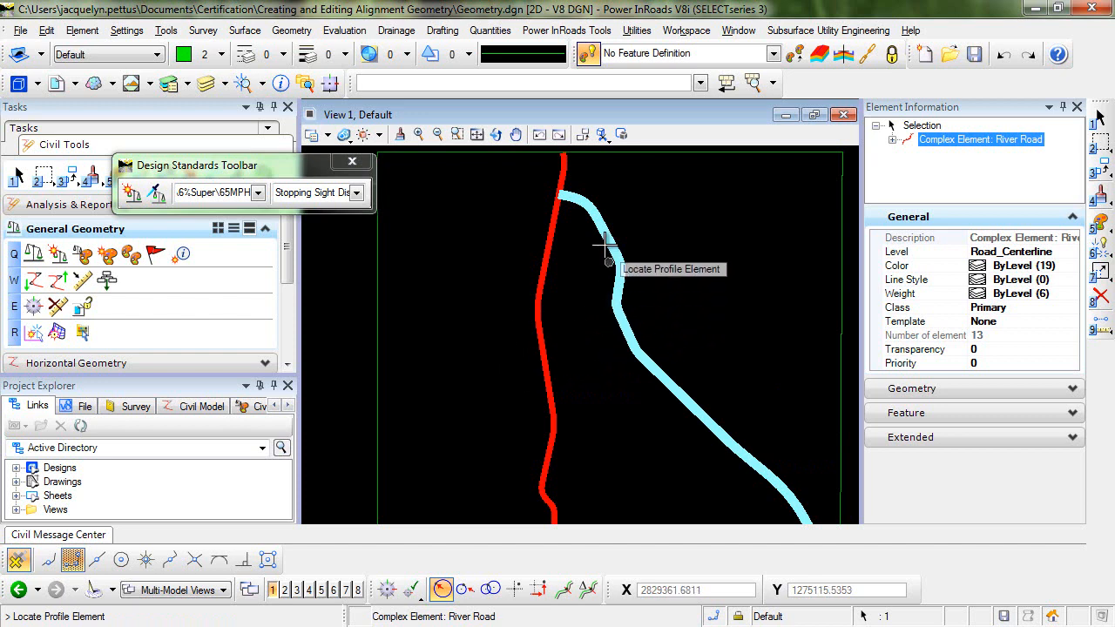
mouse_move(659, 436)
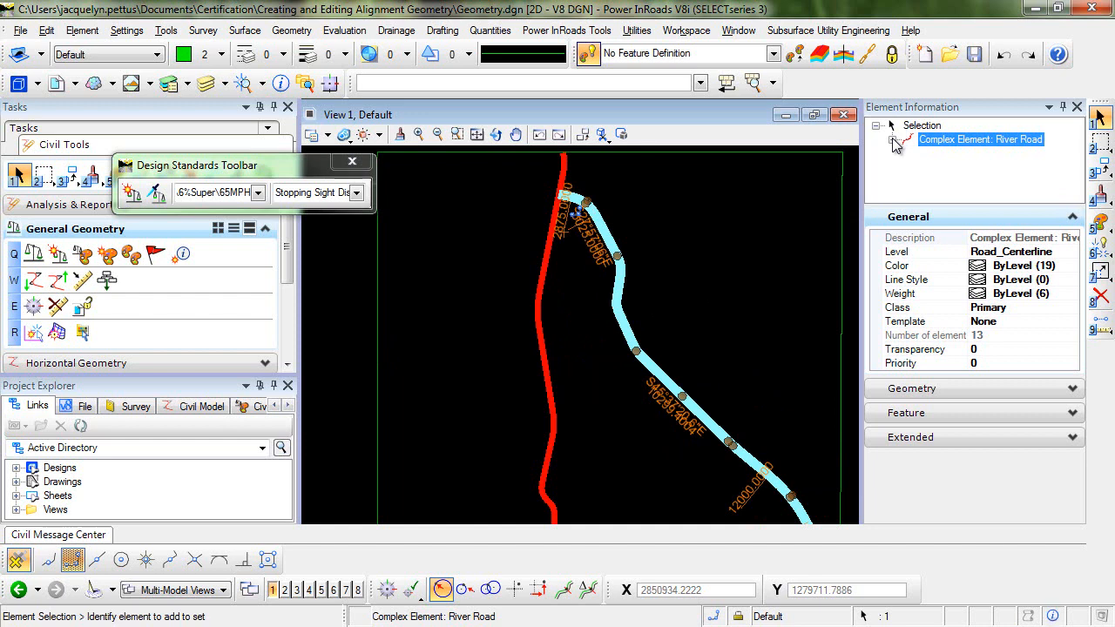
click(892, 139)
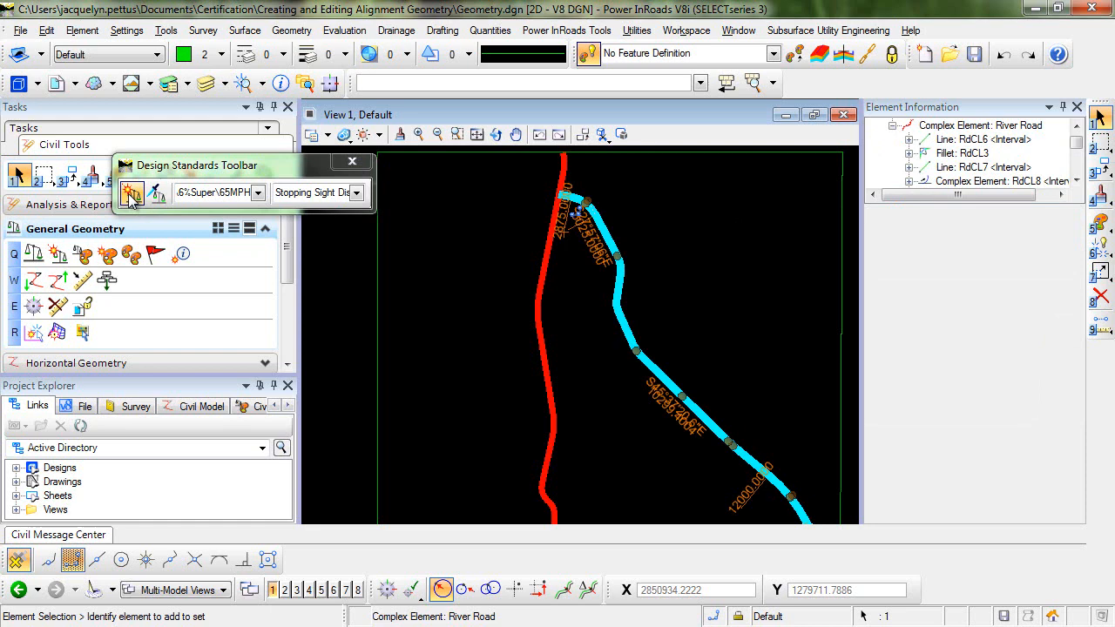
click(131, 192)
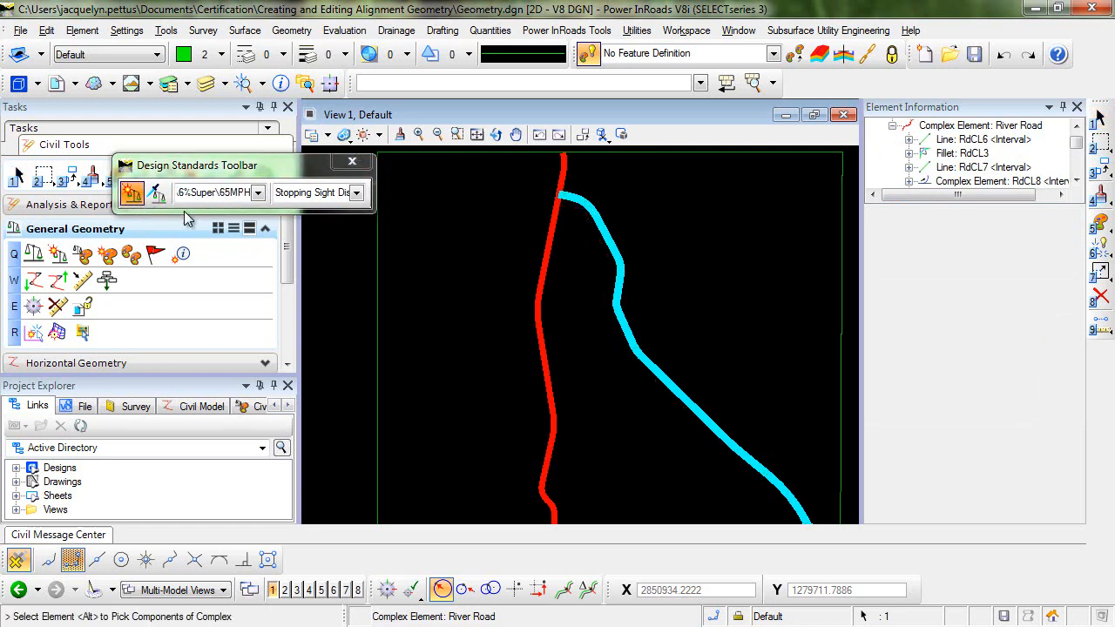
mouse_move(618, 258)
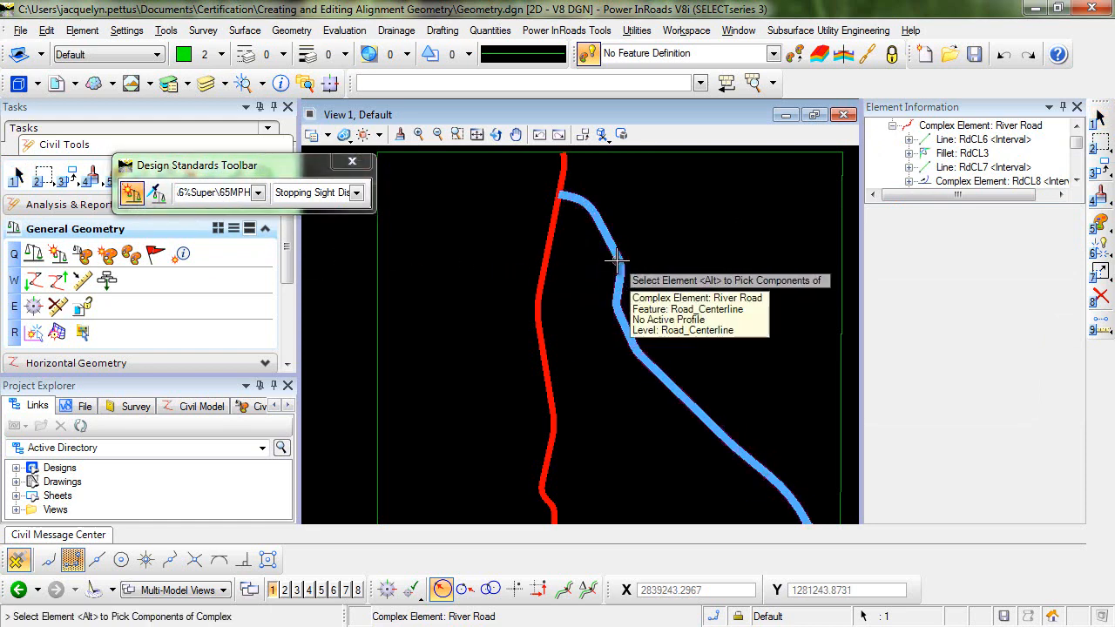
click(617, 260)
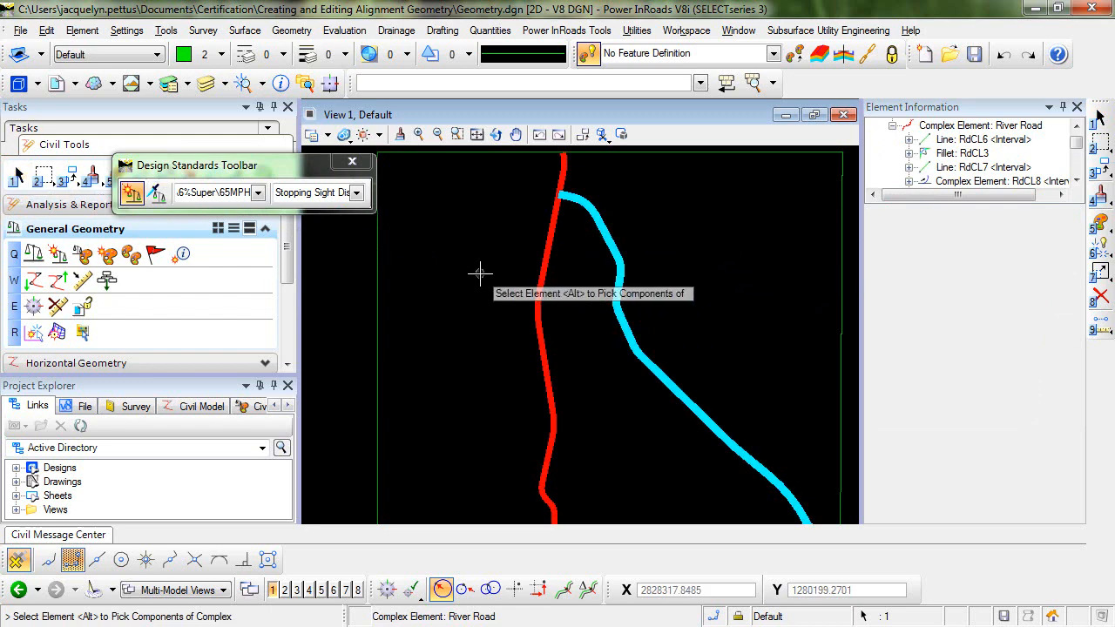
click(618, 270)
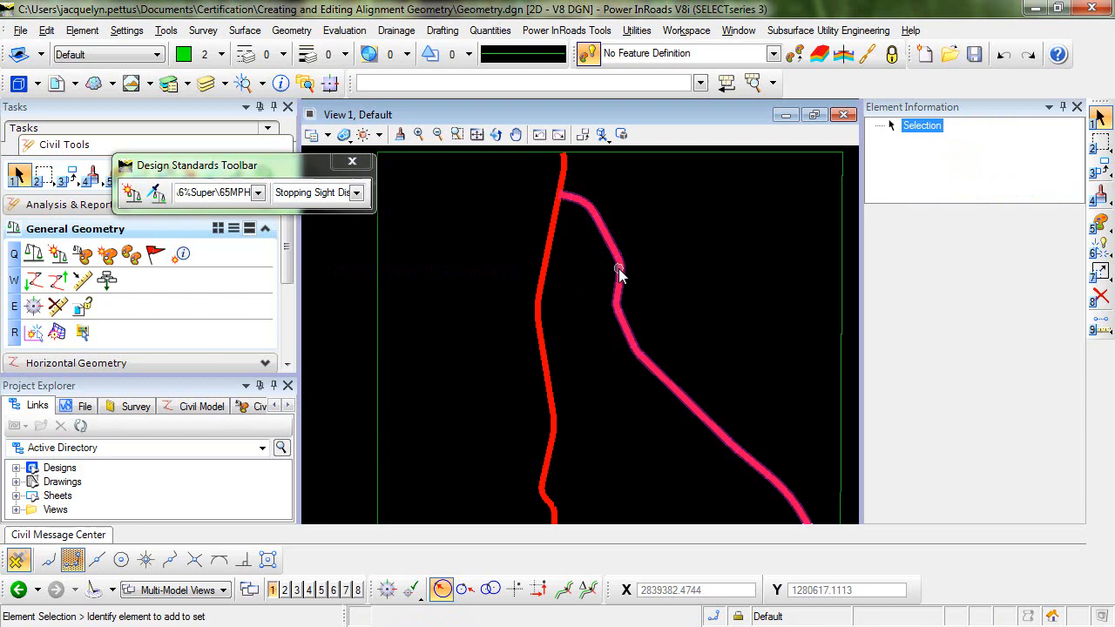
click(618, 270)
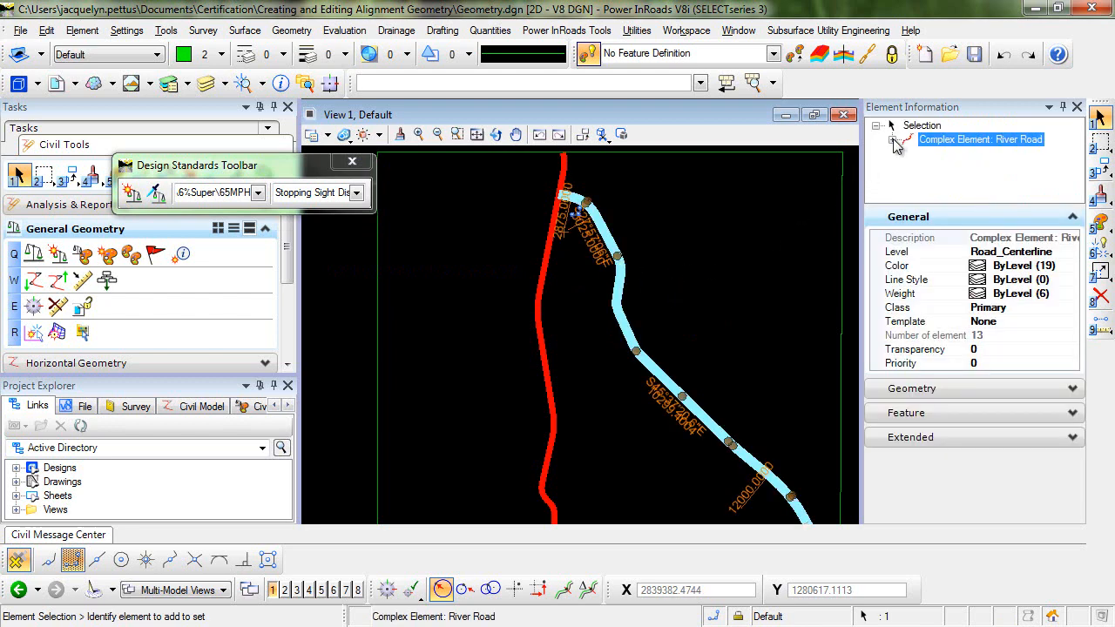
click(888, 140)
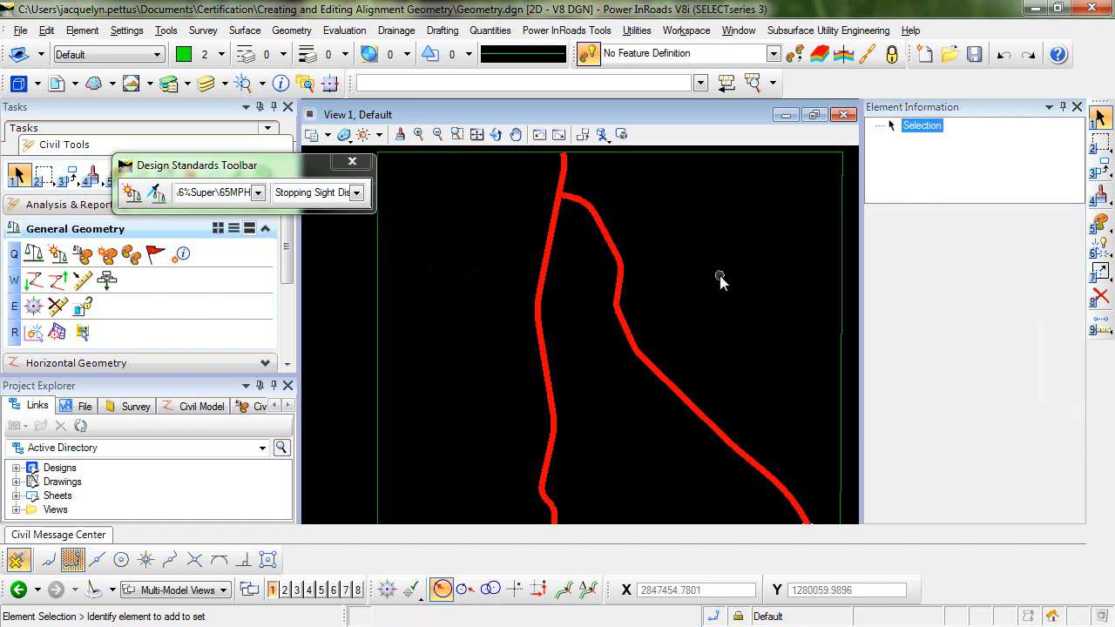
mouse_move(764, 390)
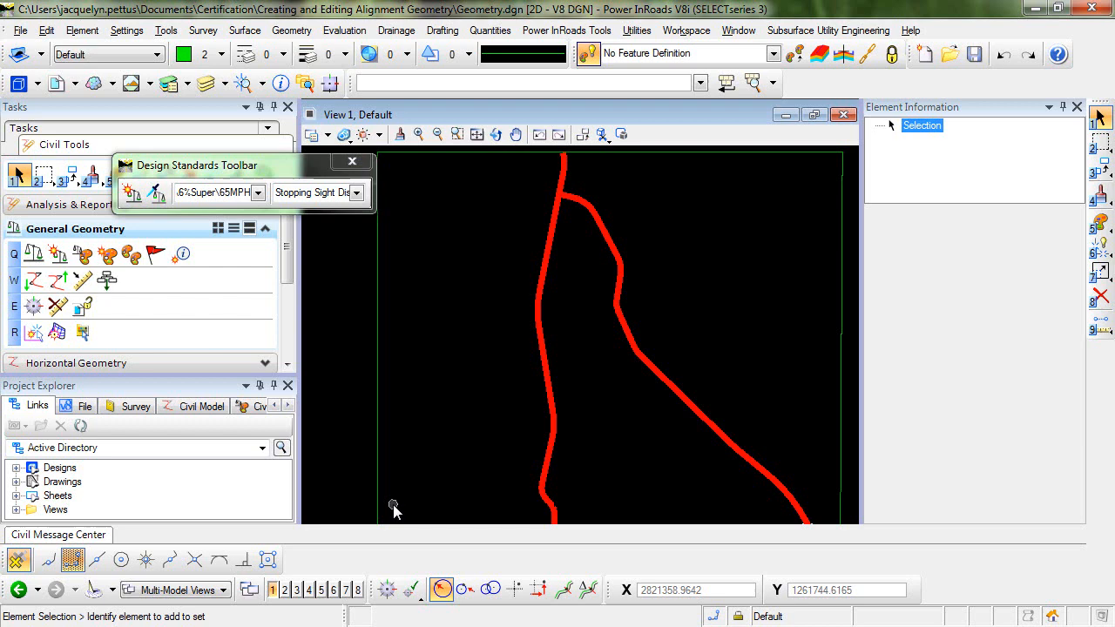
Expand the Civil Message Center panel showing 1 error and 15 warnings.
click(59, 533)
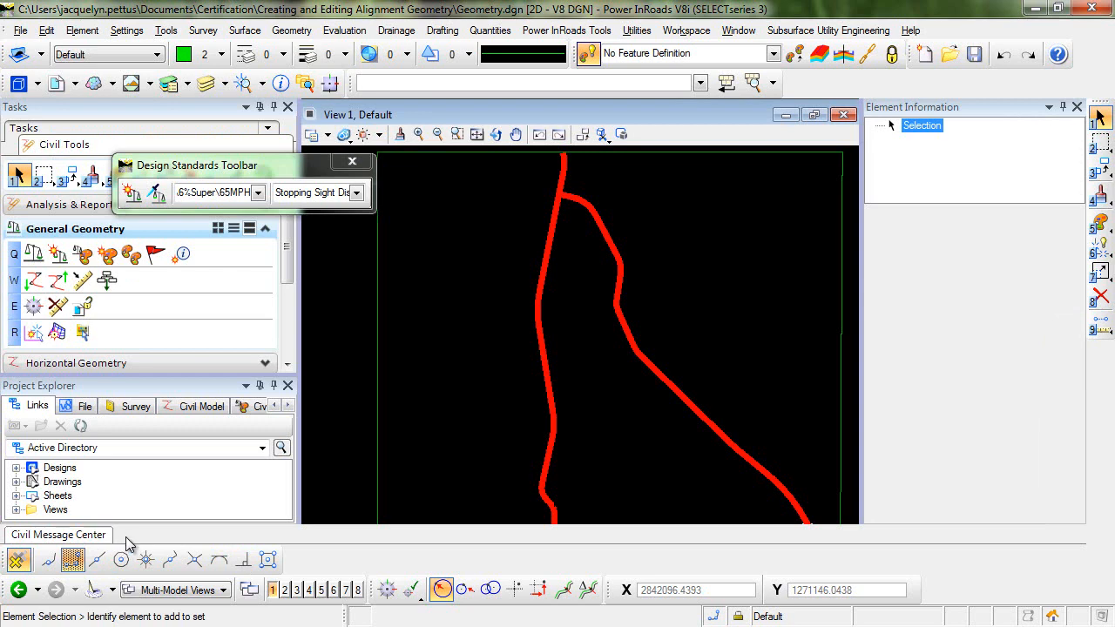
mouse_move(122, 541)
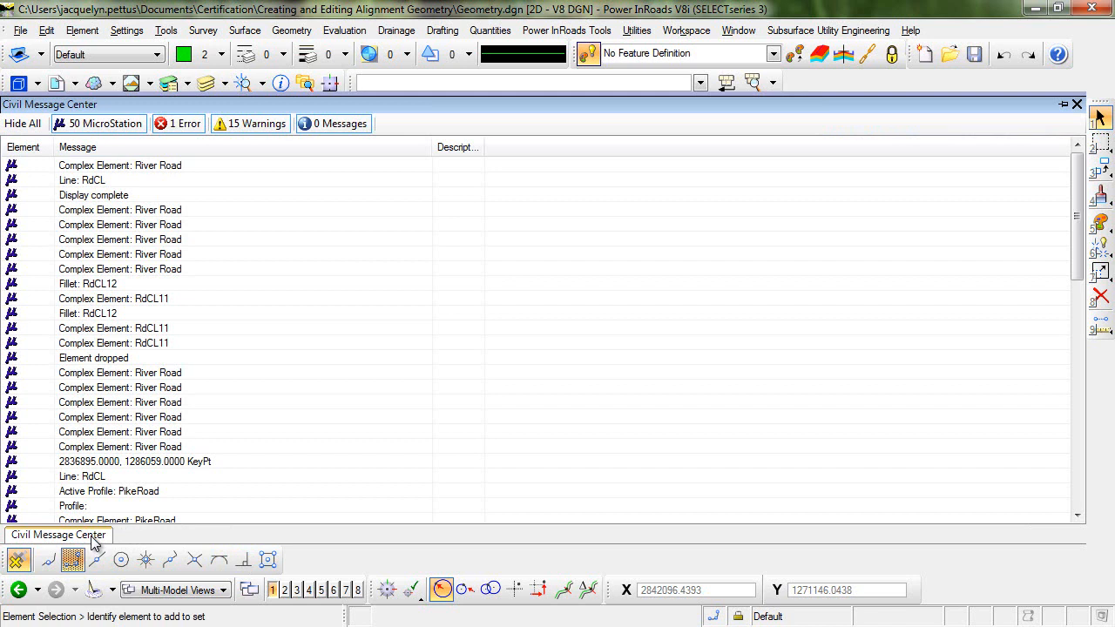
mouse_move(248, 307)
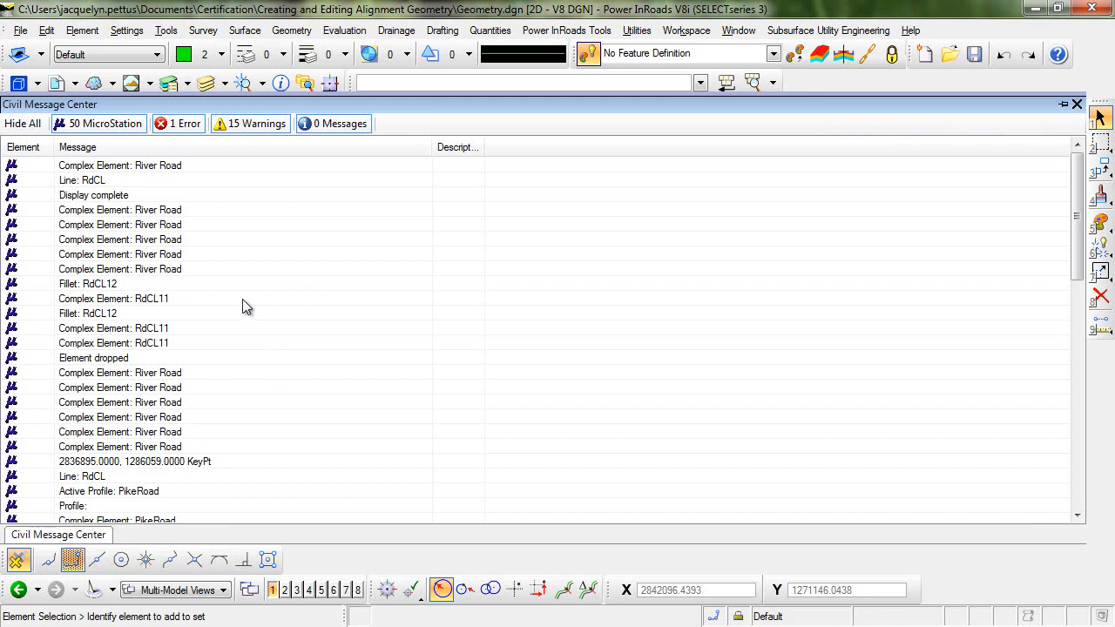
Filter the message list to the single arc radius error (1650 < 1660) and widen the Description column.
click(22, 122)
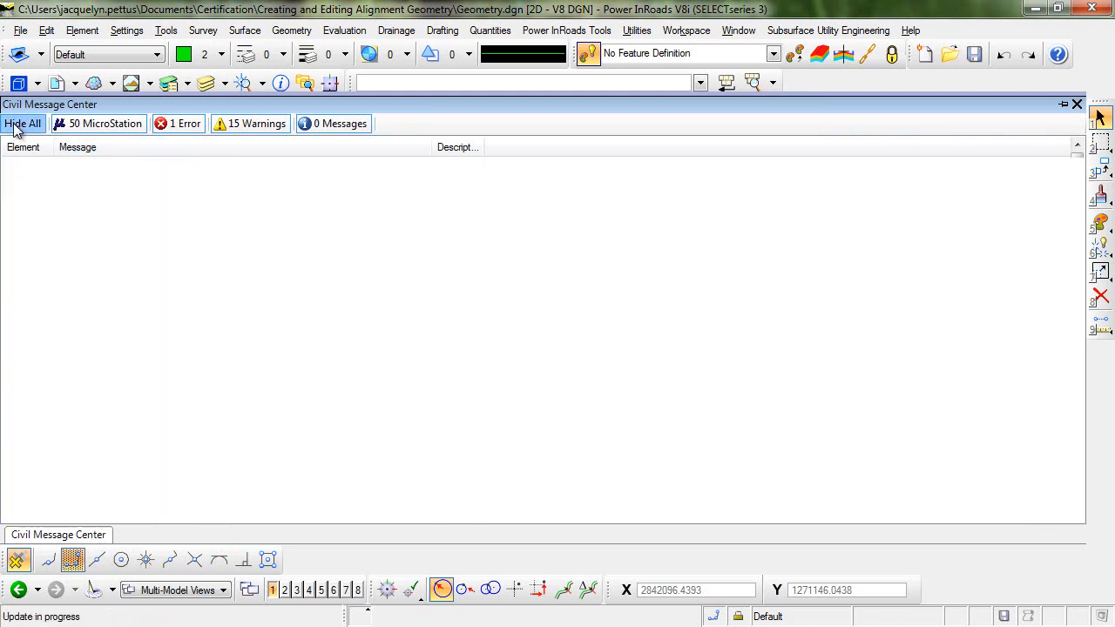
click(23, 122)
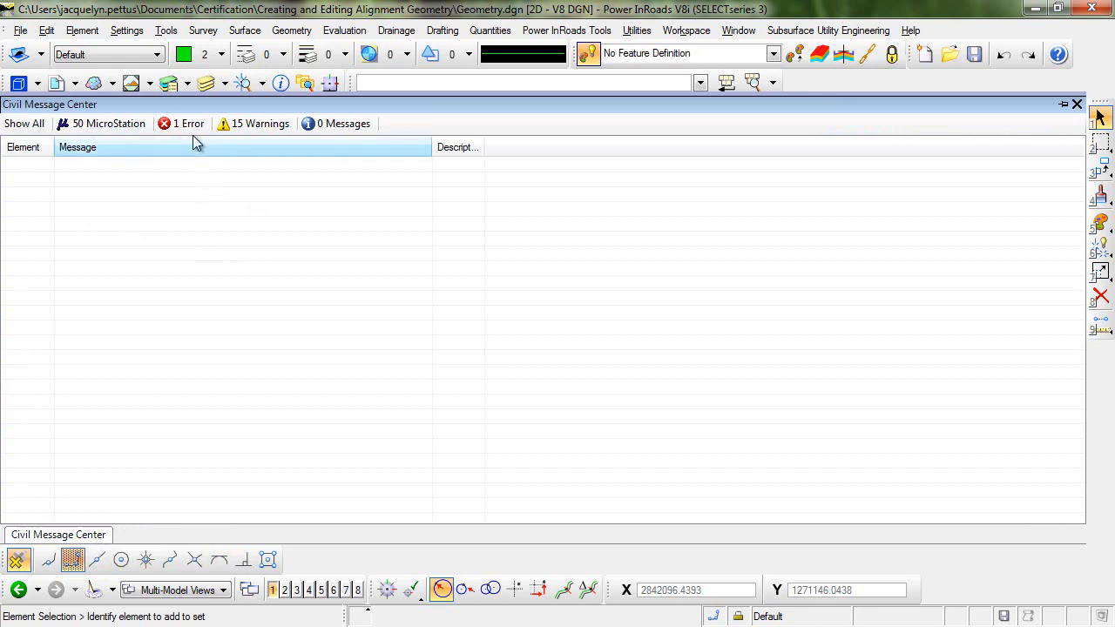
mouse_move(188, 123)
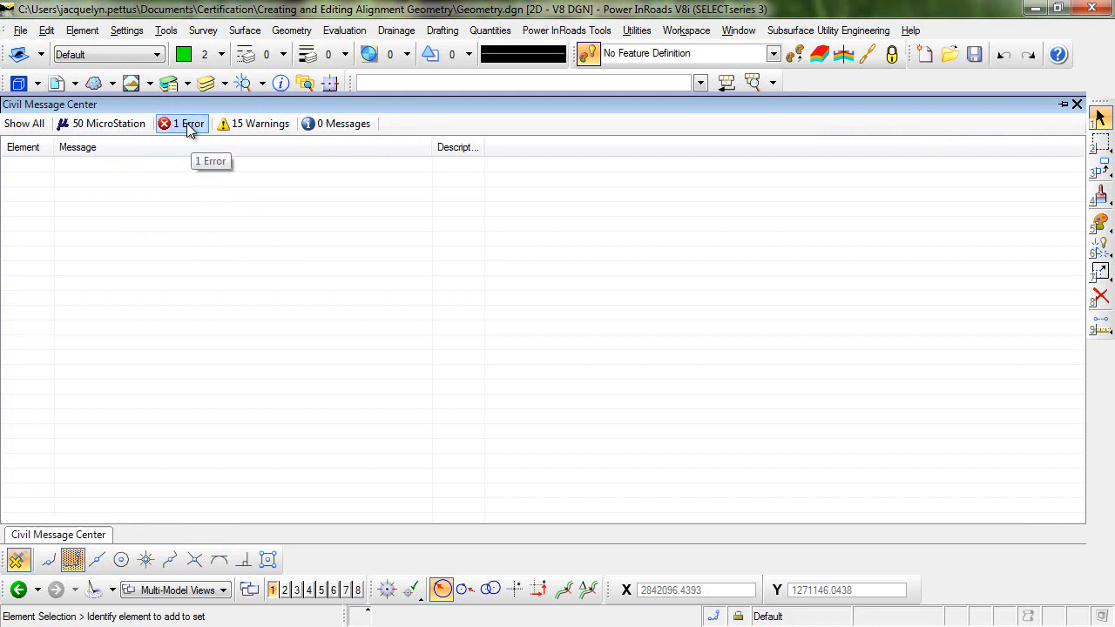
click(189, 122)
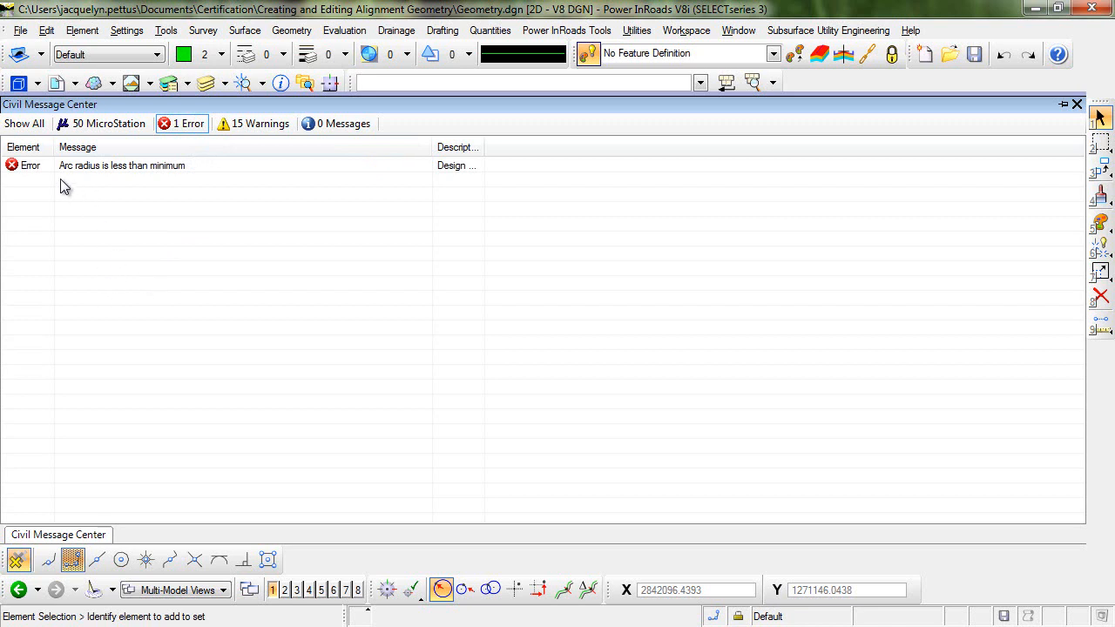
mouse_move(148, 184)
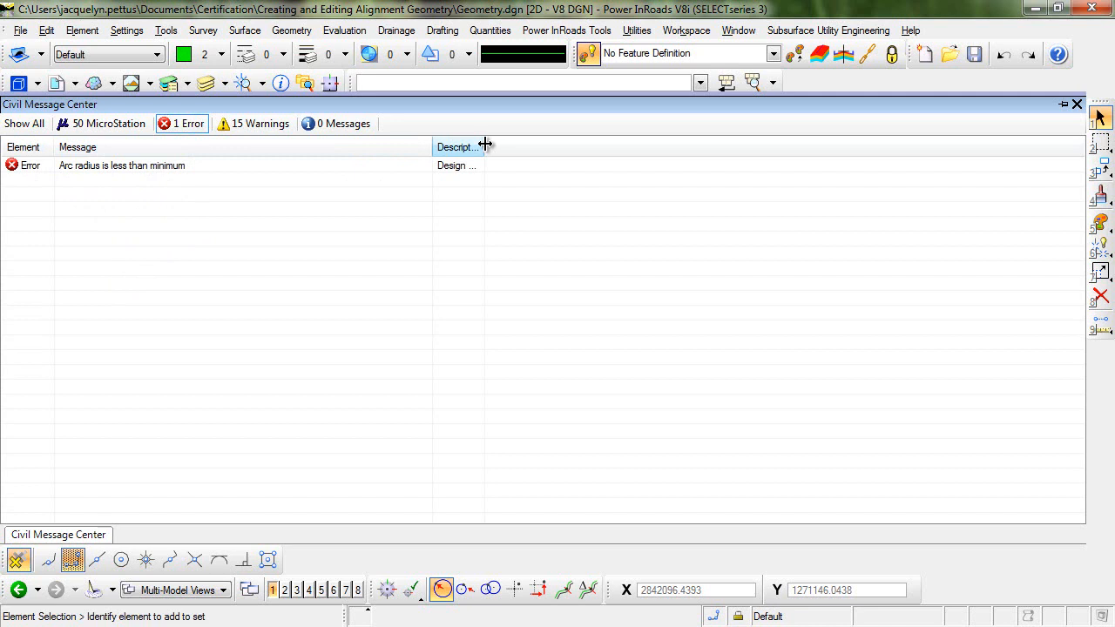
drag(484, 146, 805, 147)
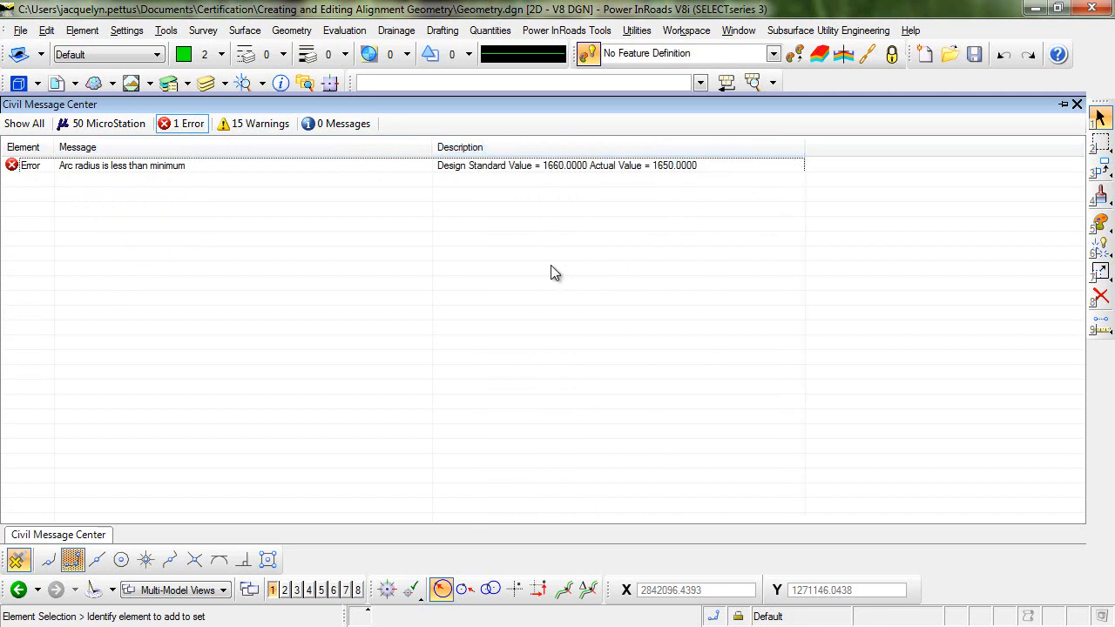
mouse_move(69, 184)
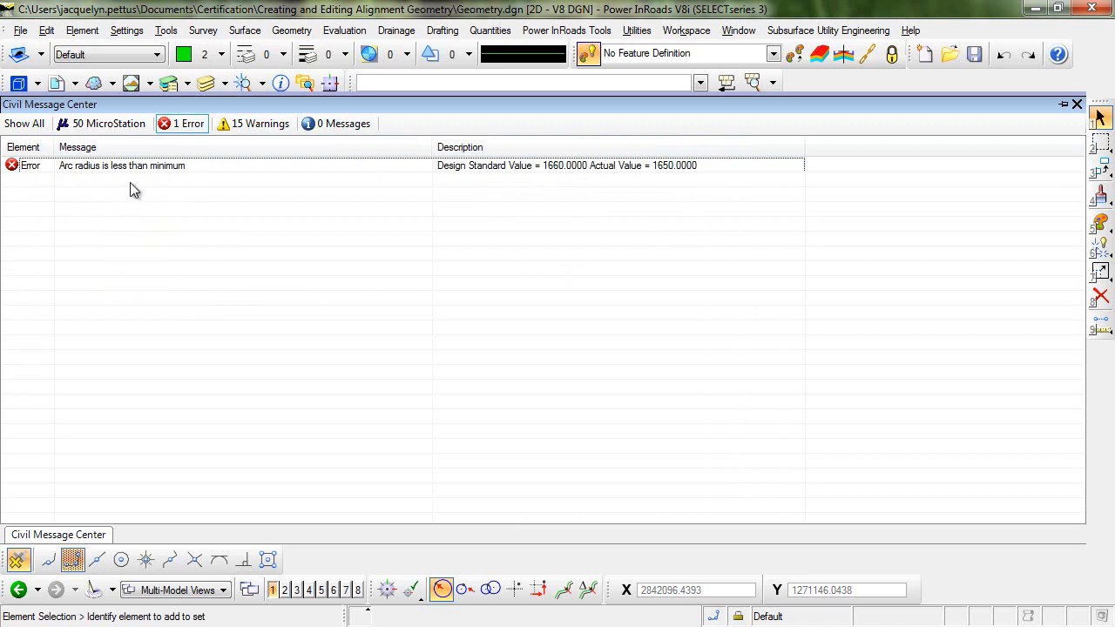
mouse_move(190, 183)
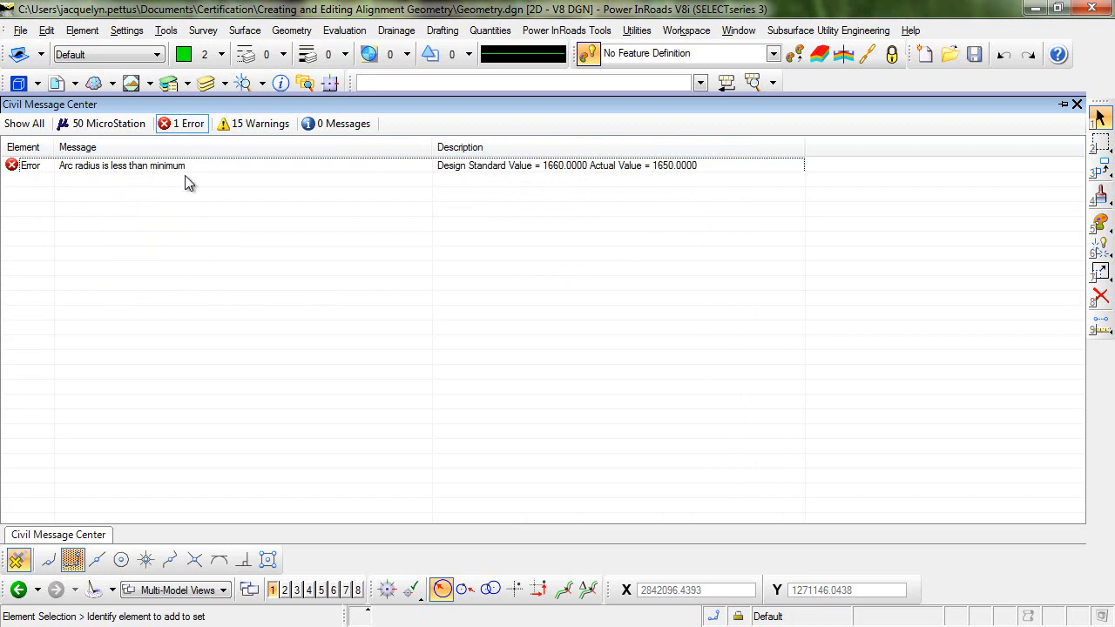
mouse_move(473, 205)
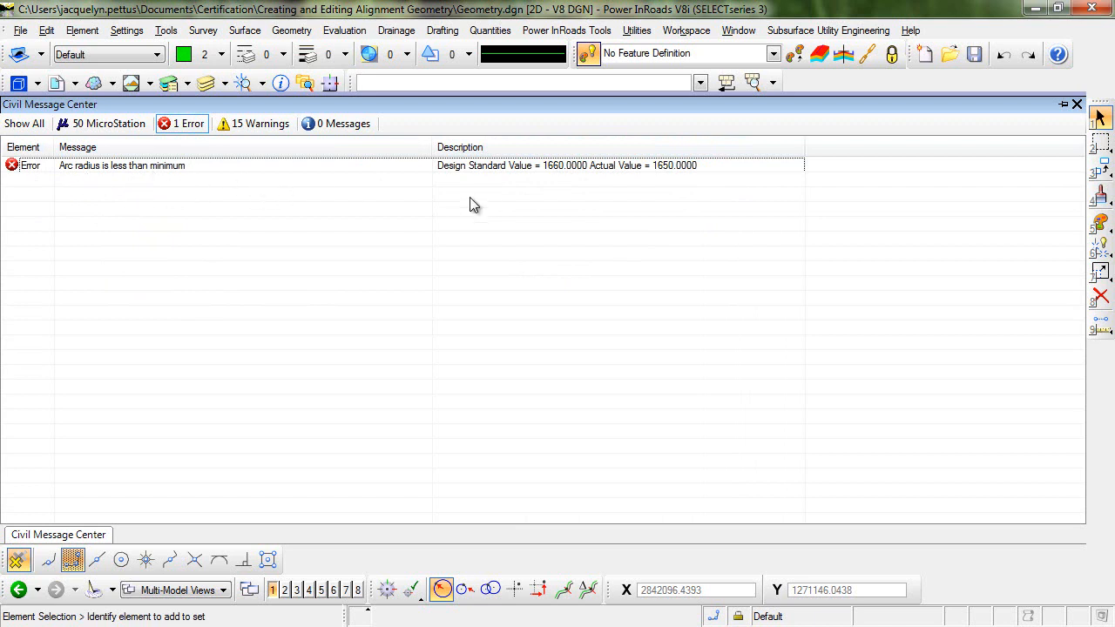
mouse_move(543, 183)
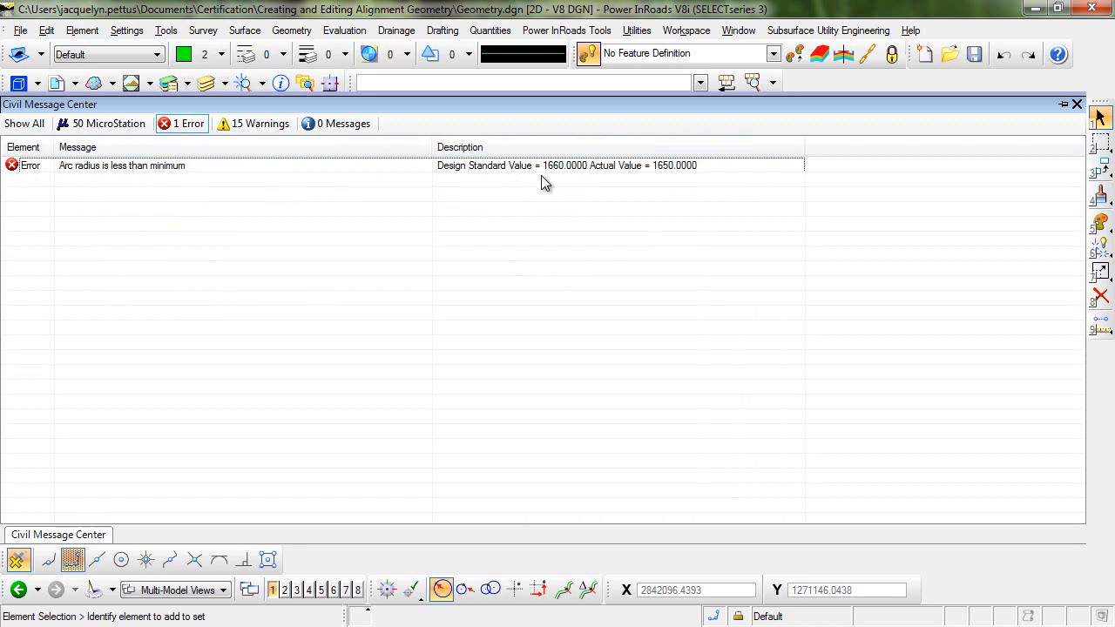
mouse_move(596, 186)
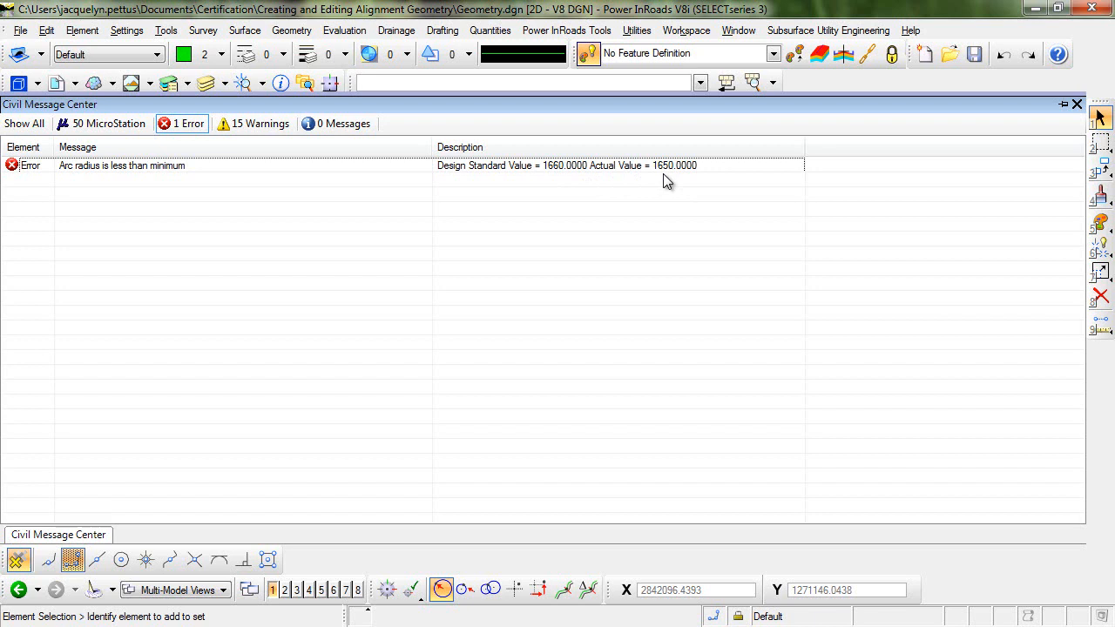
click(25, 122)
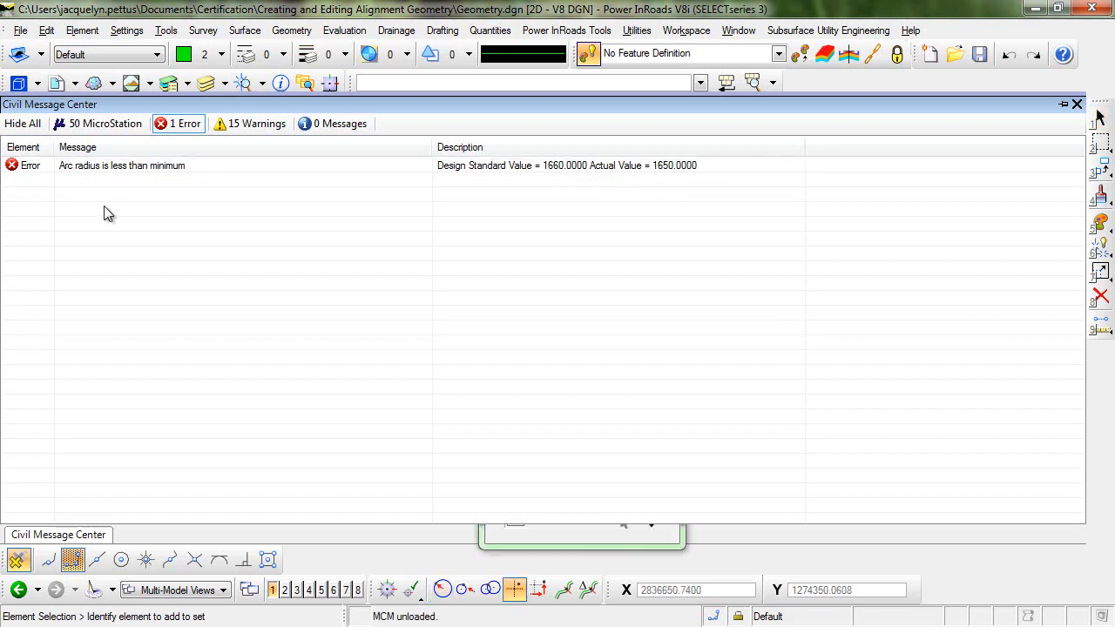
mouse_move(84, 172)
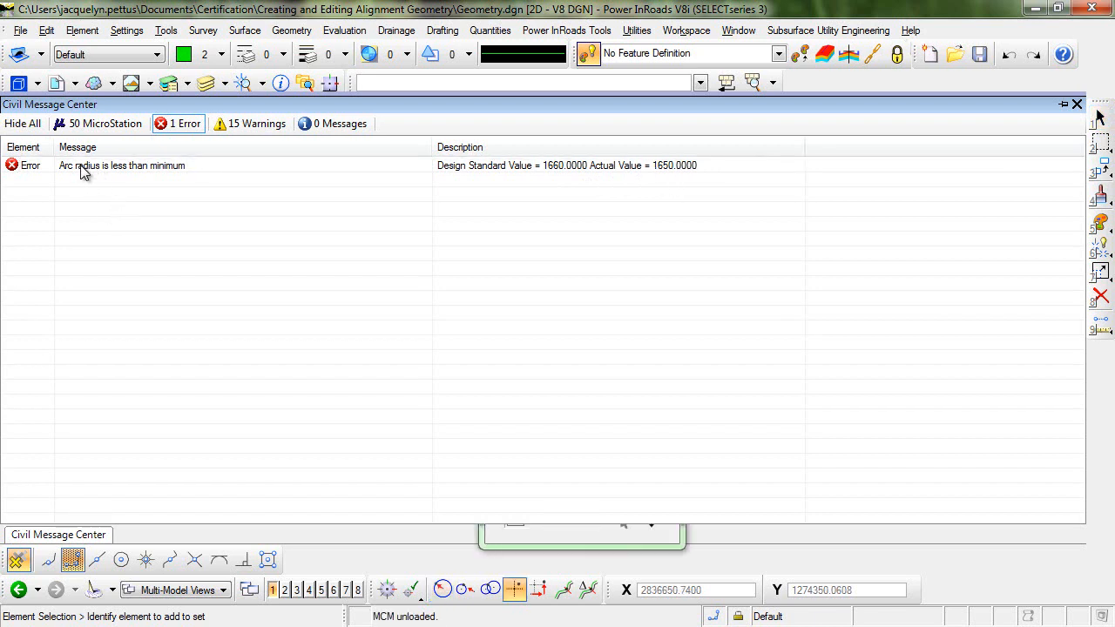
right_click(122, 165)
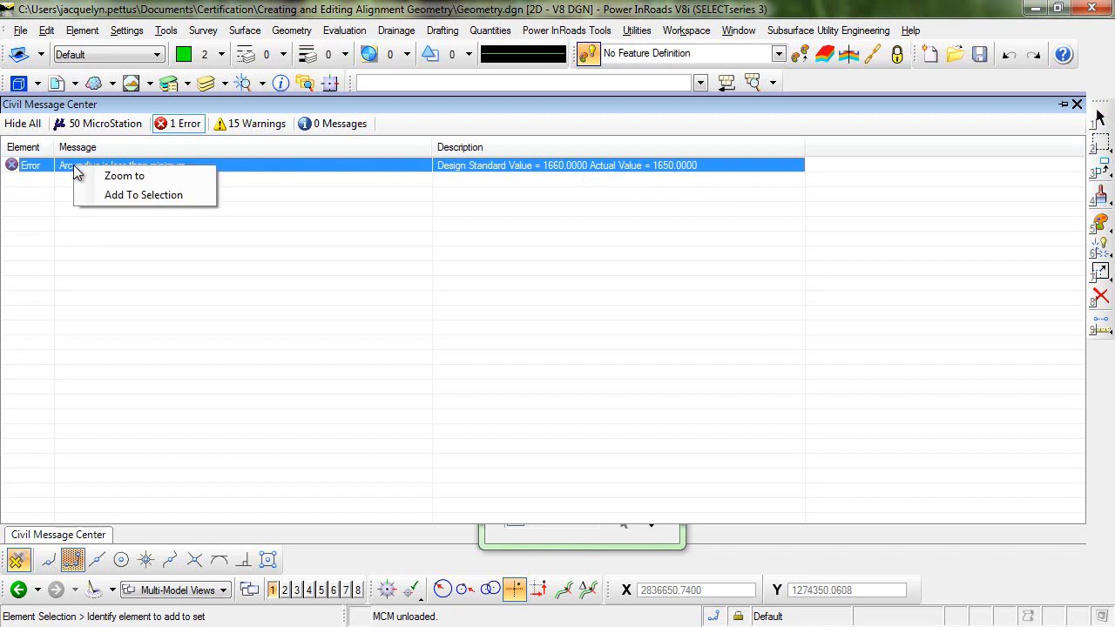
mouse_move(125, 175)
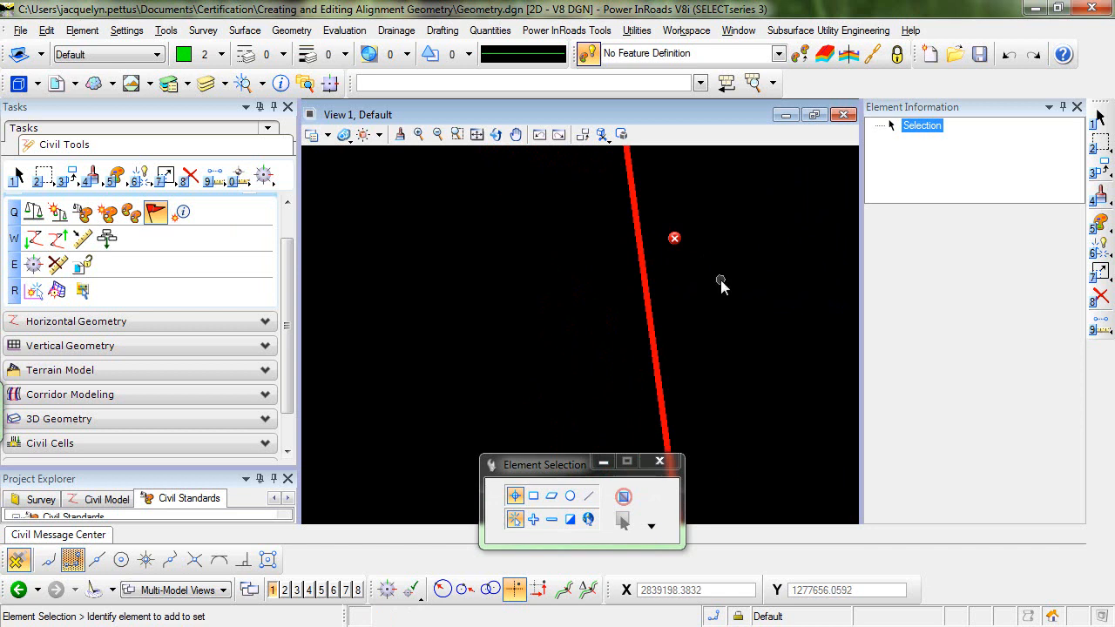
mouse_move(707, 288)
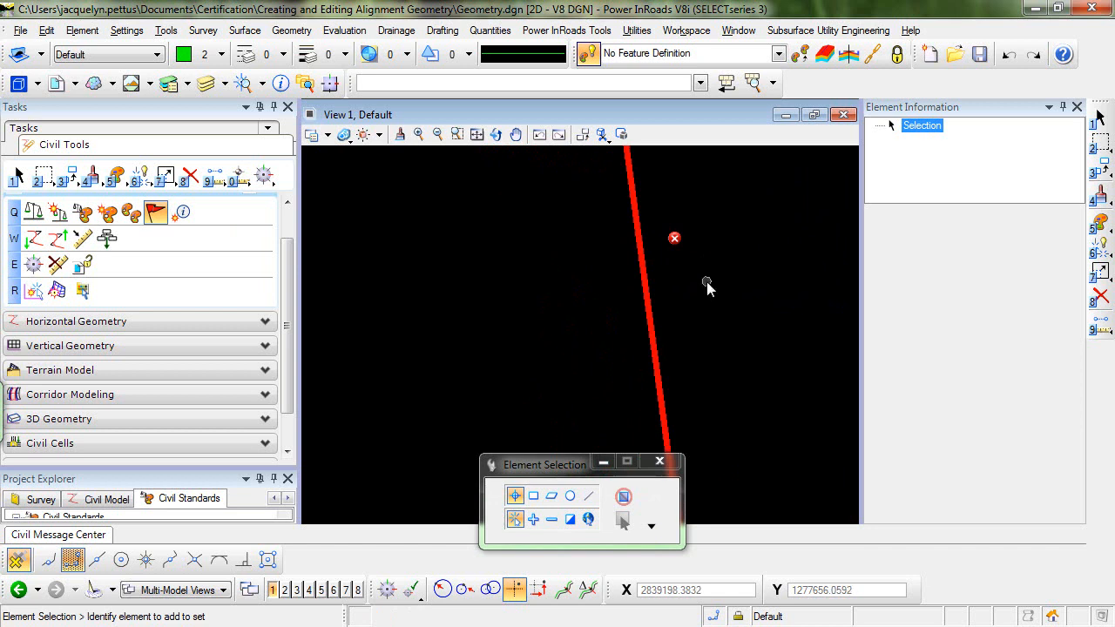
mouse_move(693, 256)
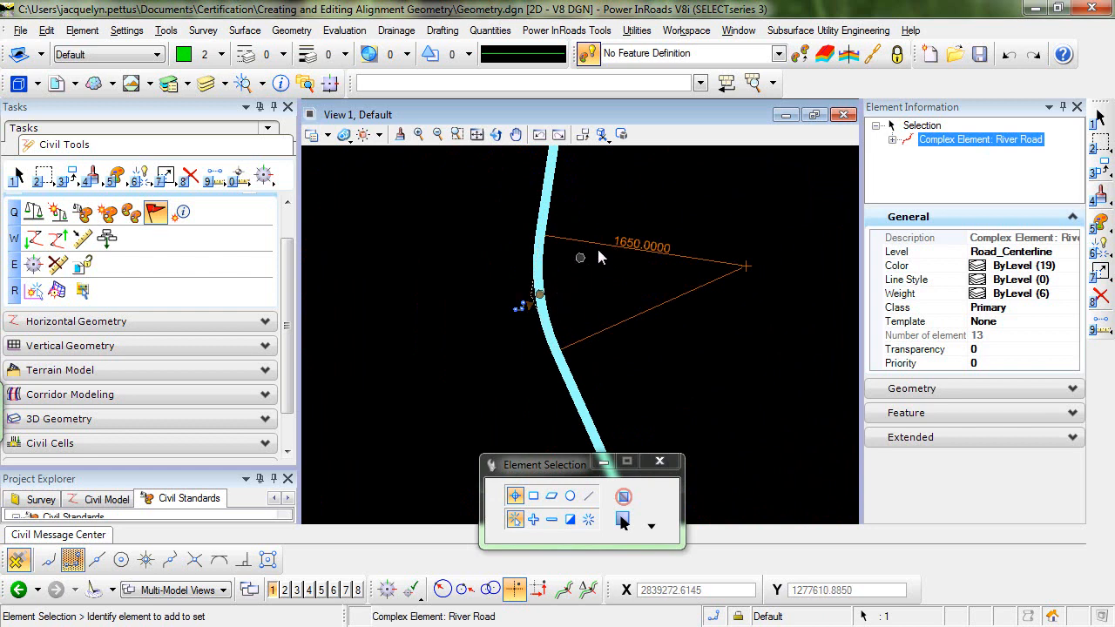
mouse_move(680, 255)
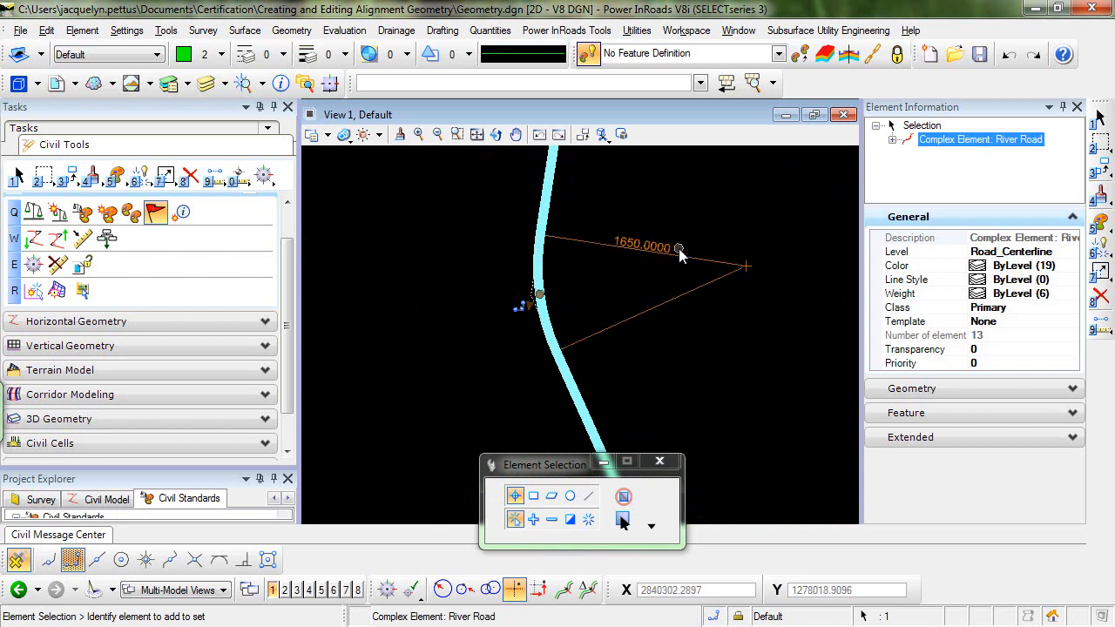
mouse_move(679, 251)
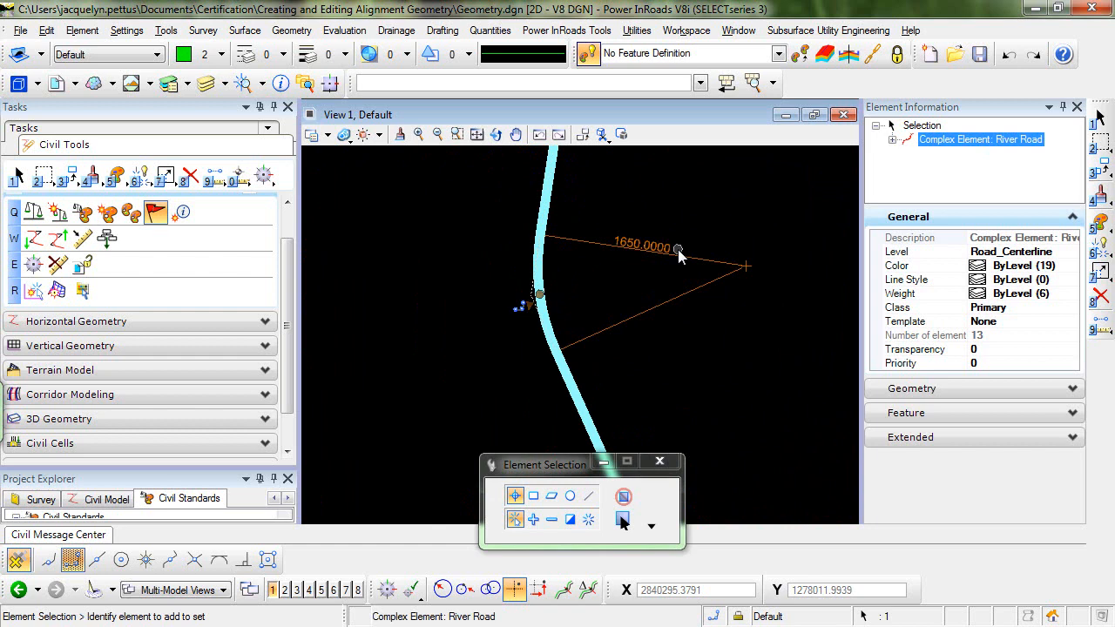
mouse_move(673, 255)
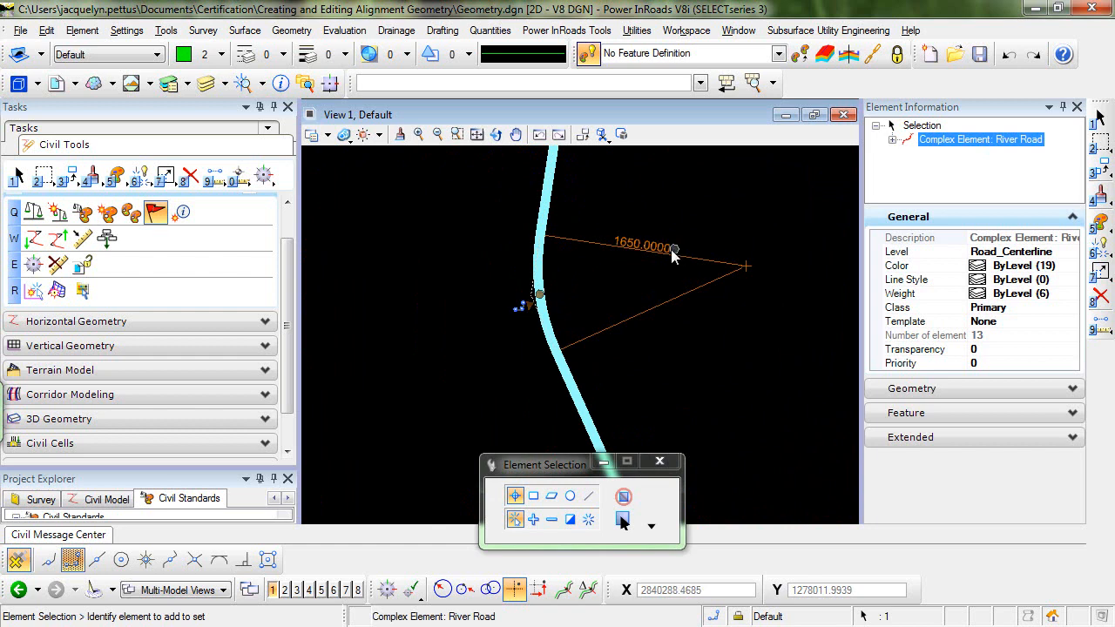
Change the River Road curve radius from 1650 to 1700 via its manipulator text.
double_click(643, 245)
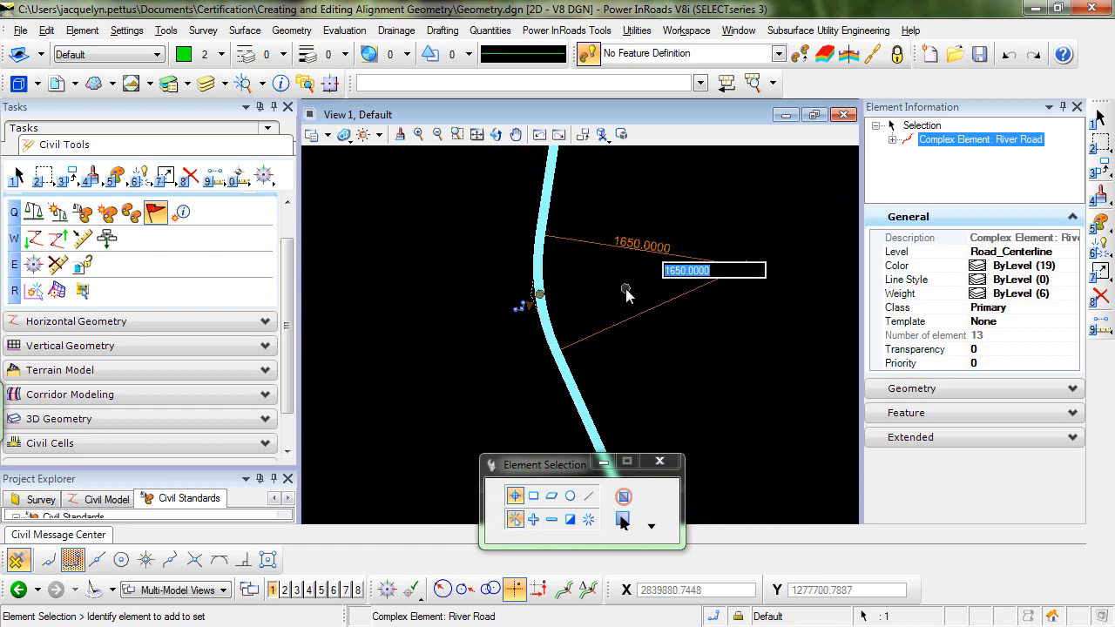
text(17)
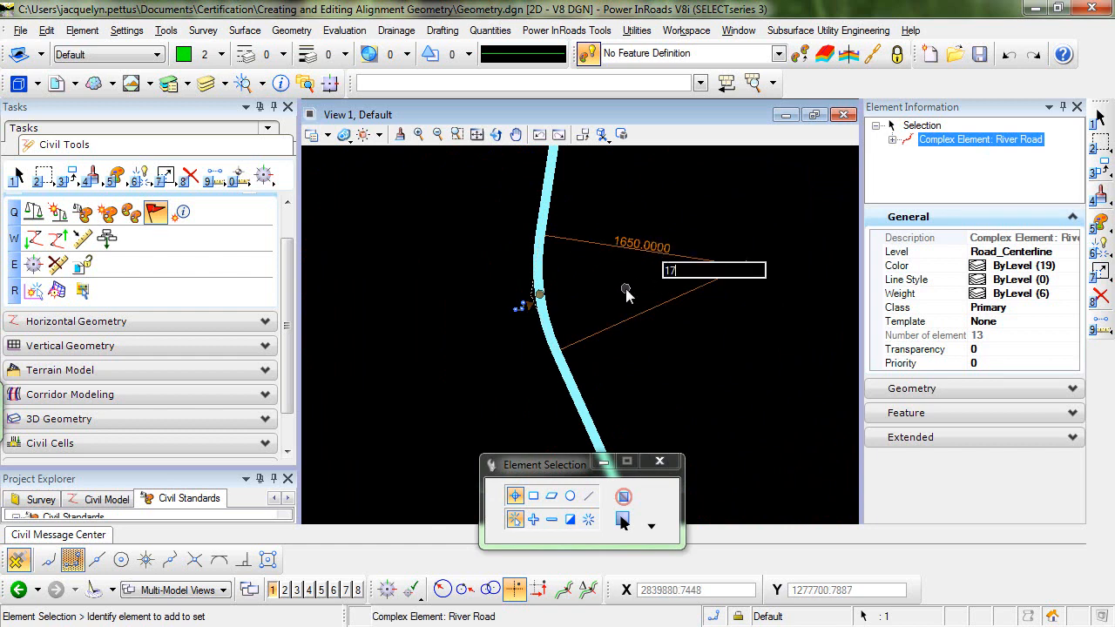
text(1700)
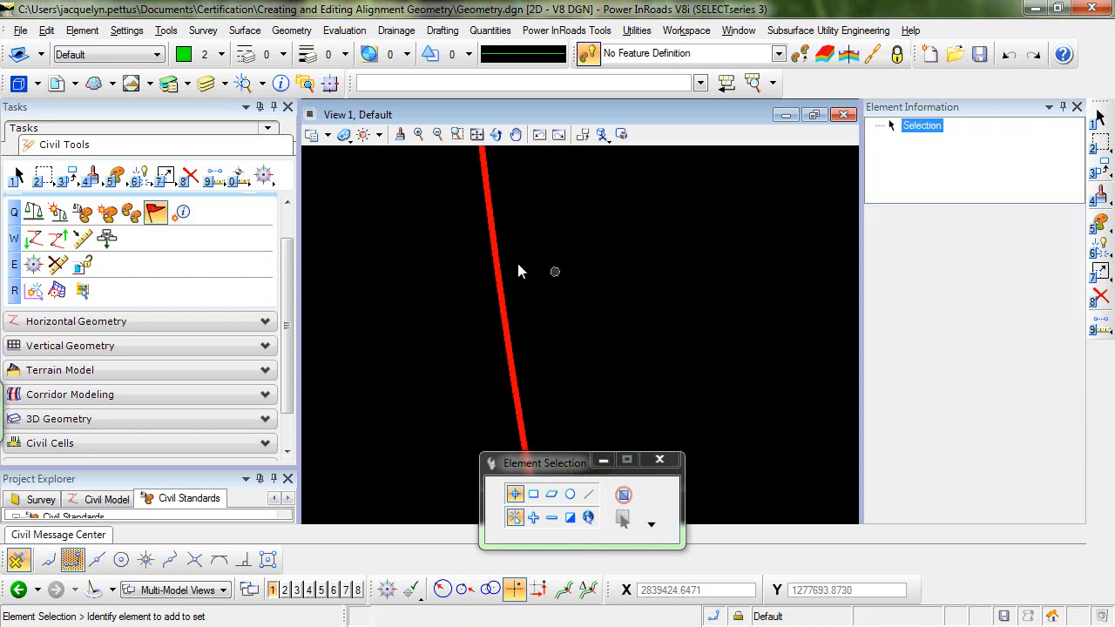
mouse_move(526, 262)
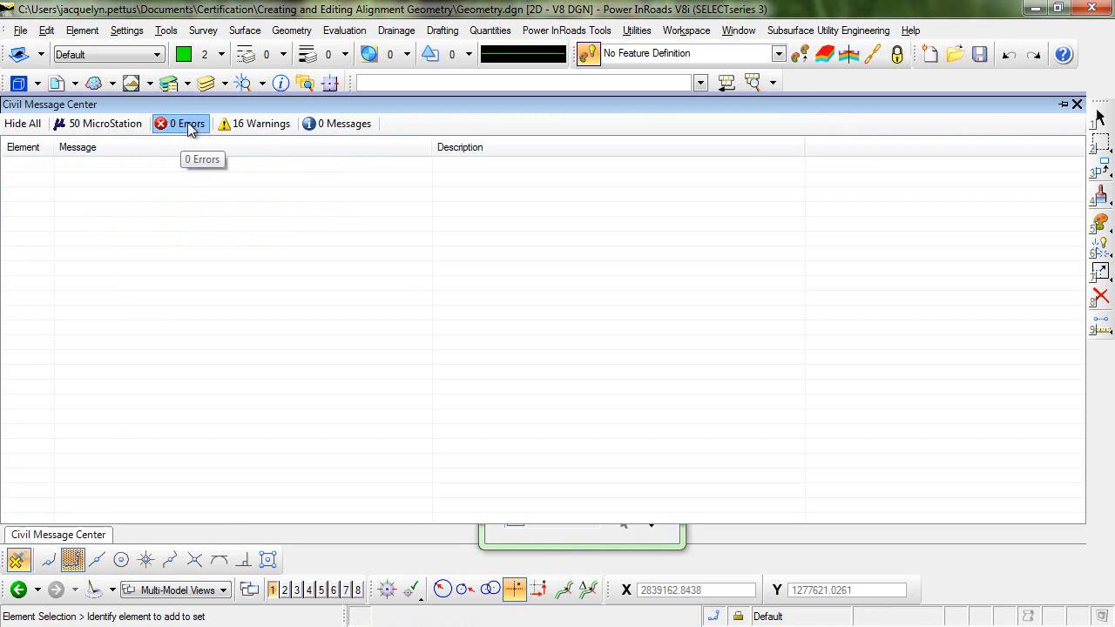
Review the 0 Errors filter, then list the 16 warnings about arc radius and transitions.
click(261, 122)
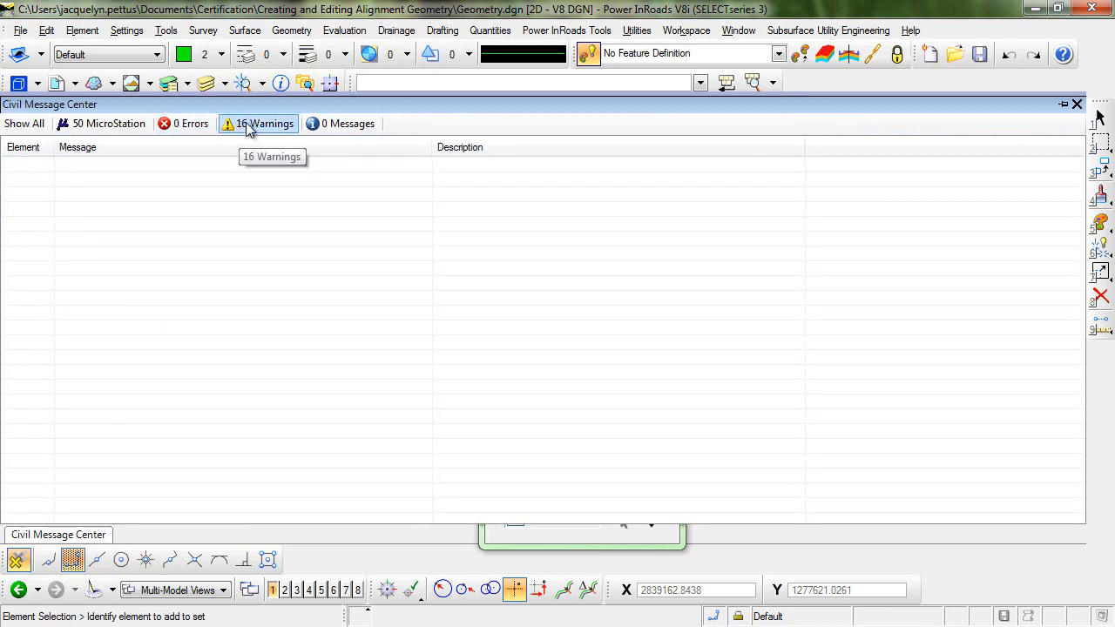
click(257, 122)
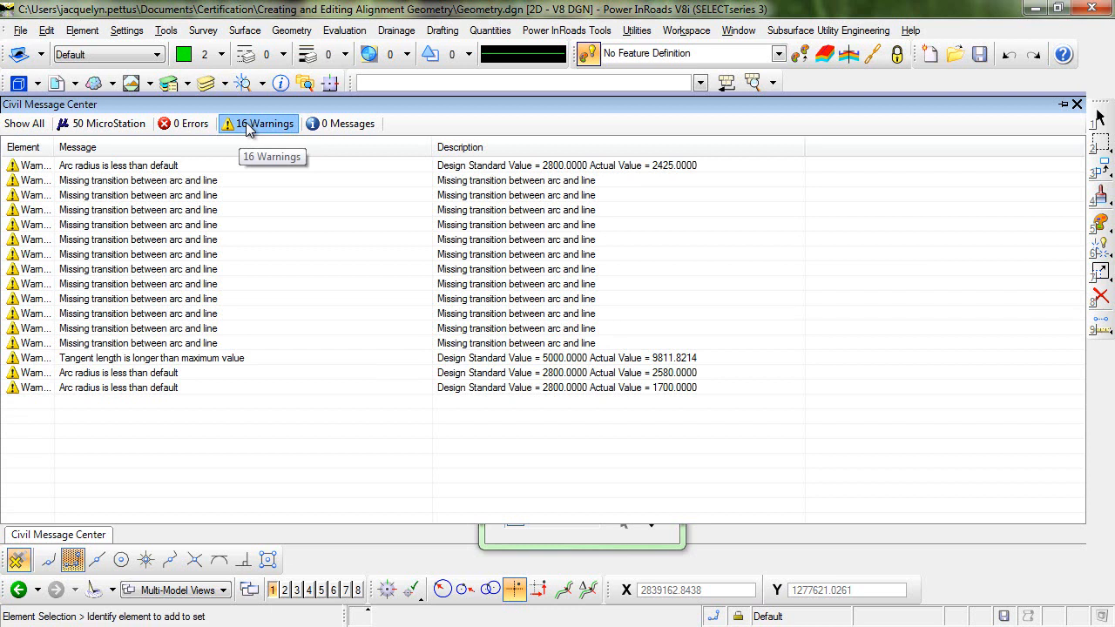
mouse_move(254, 307)
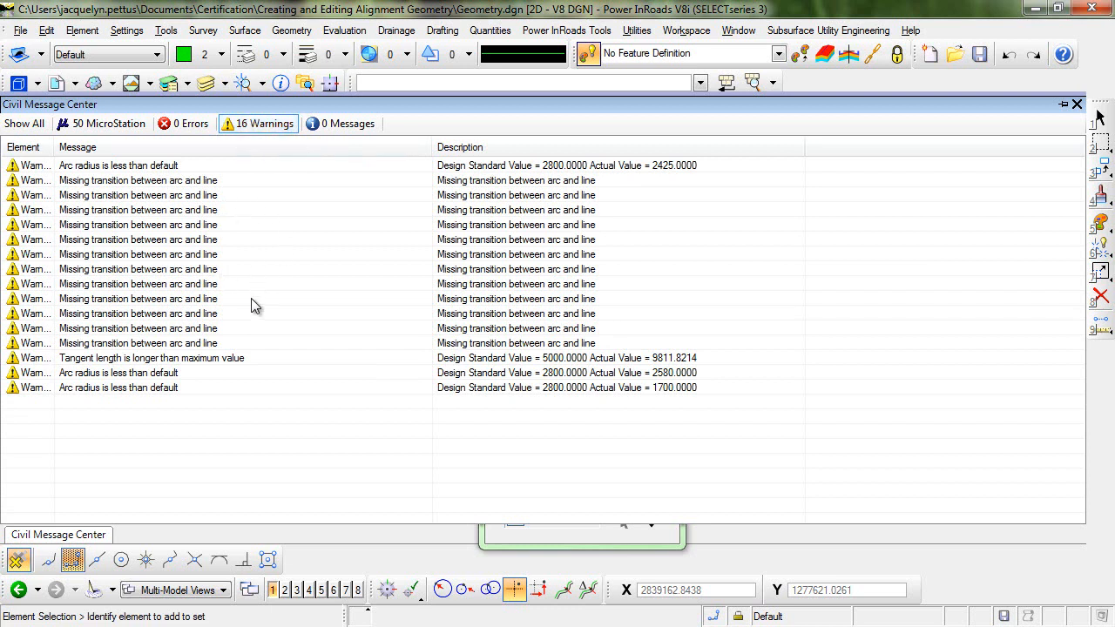
mouse_move(115, 195)
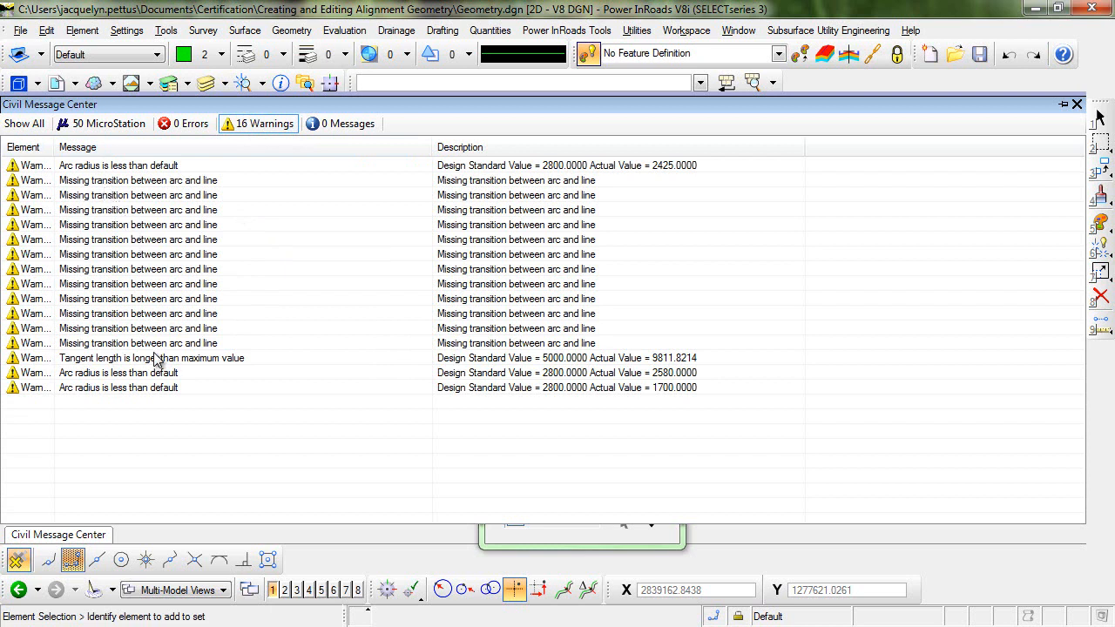
mouse_move(190, 352)
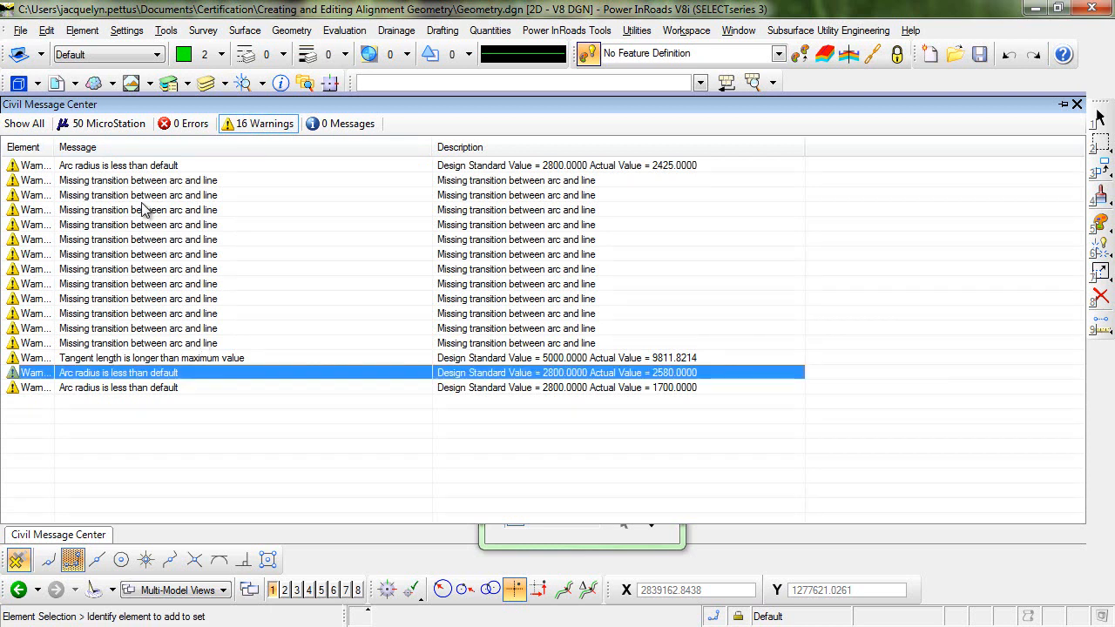
mouse_move(258, 206)
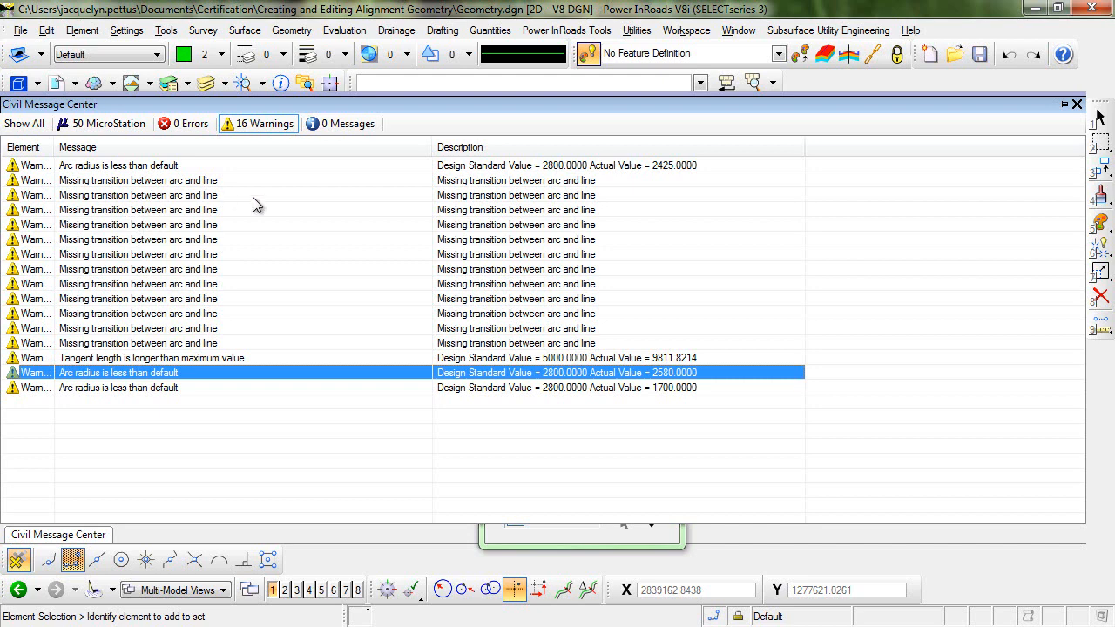
mouse_move(190, 216)
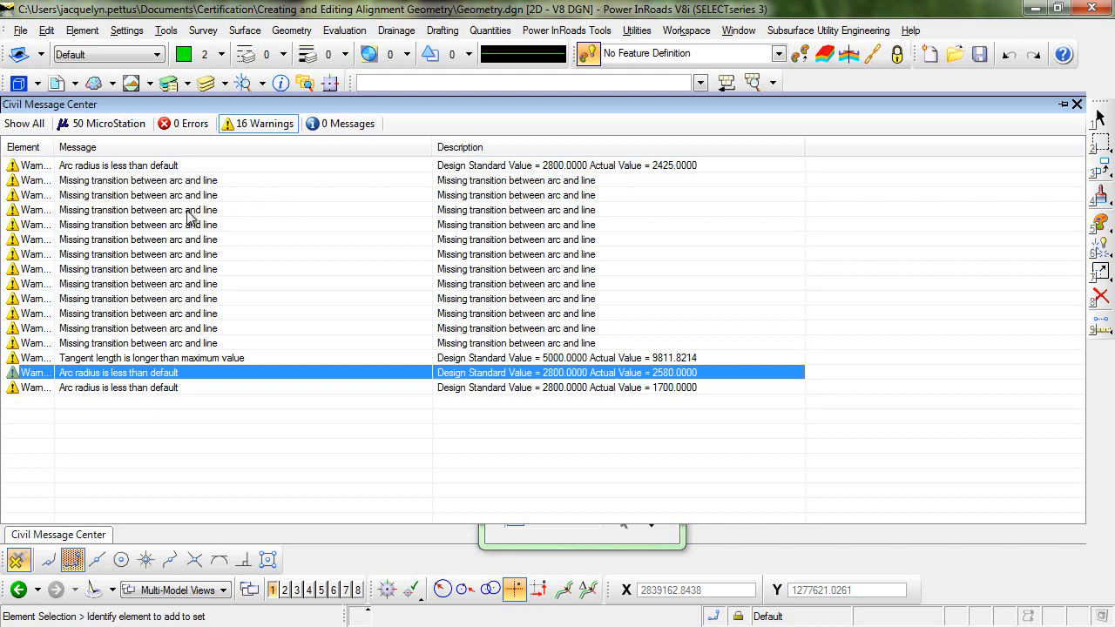
mouse_move(237, 328)
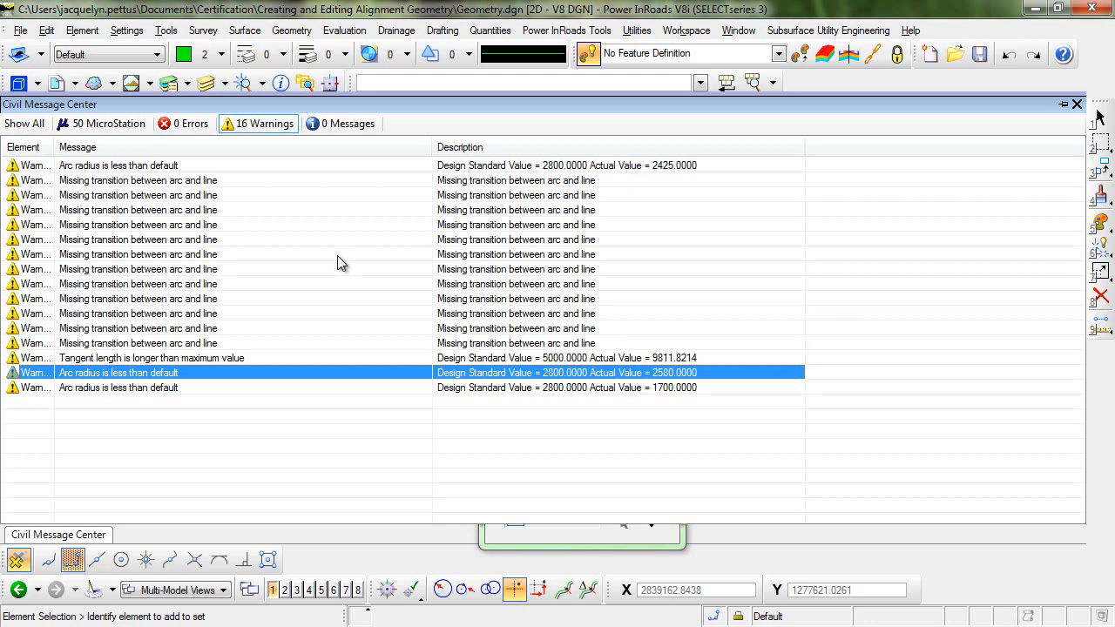
mouse_move(329, 263)
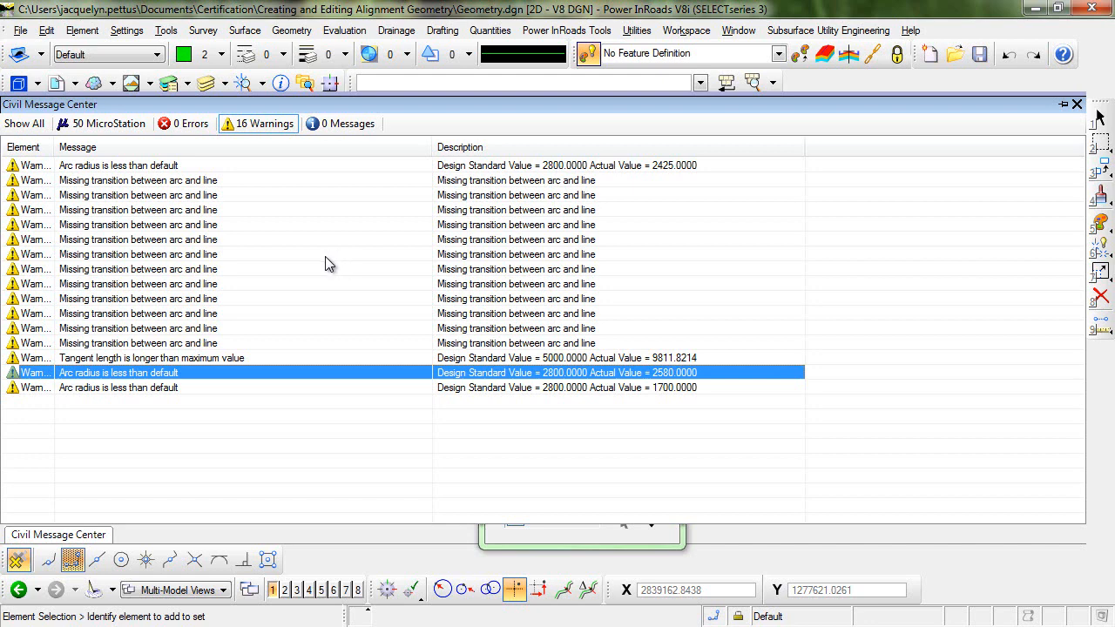
mouse_move(398, 294)
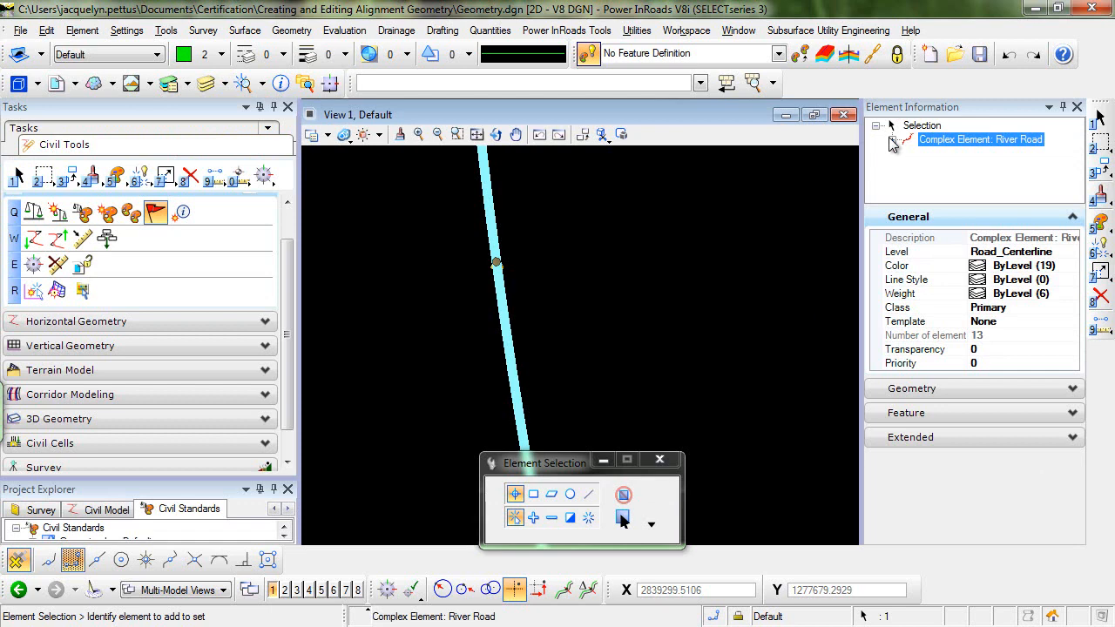
mouse_move(655, 282)
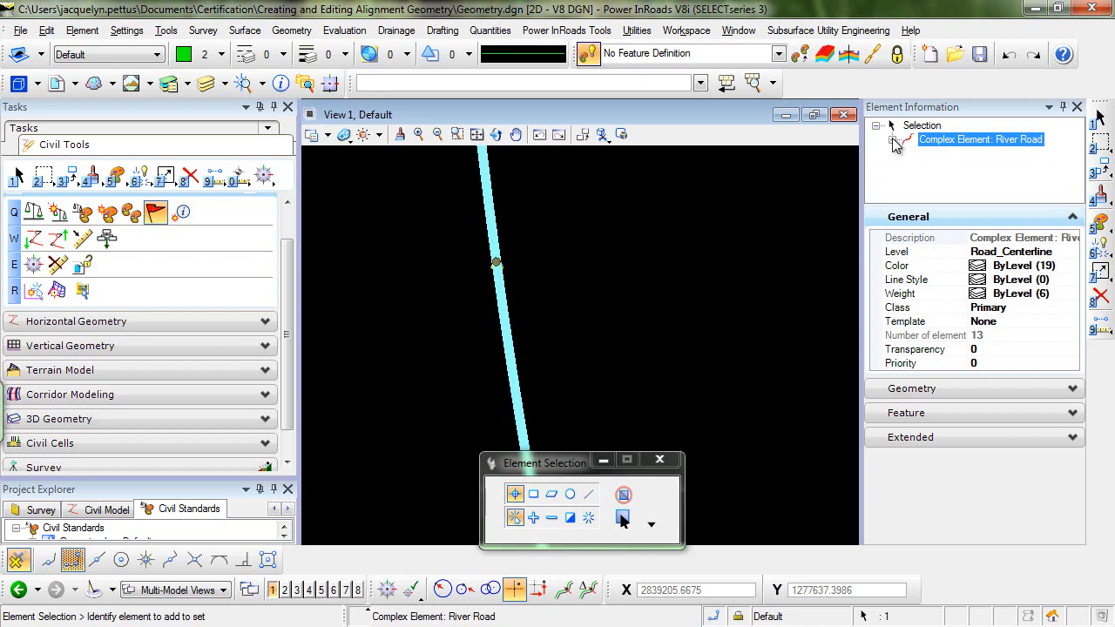
Expand River Road's Complex Element node to list its component arcs and lines.
click(891, 140)
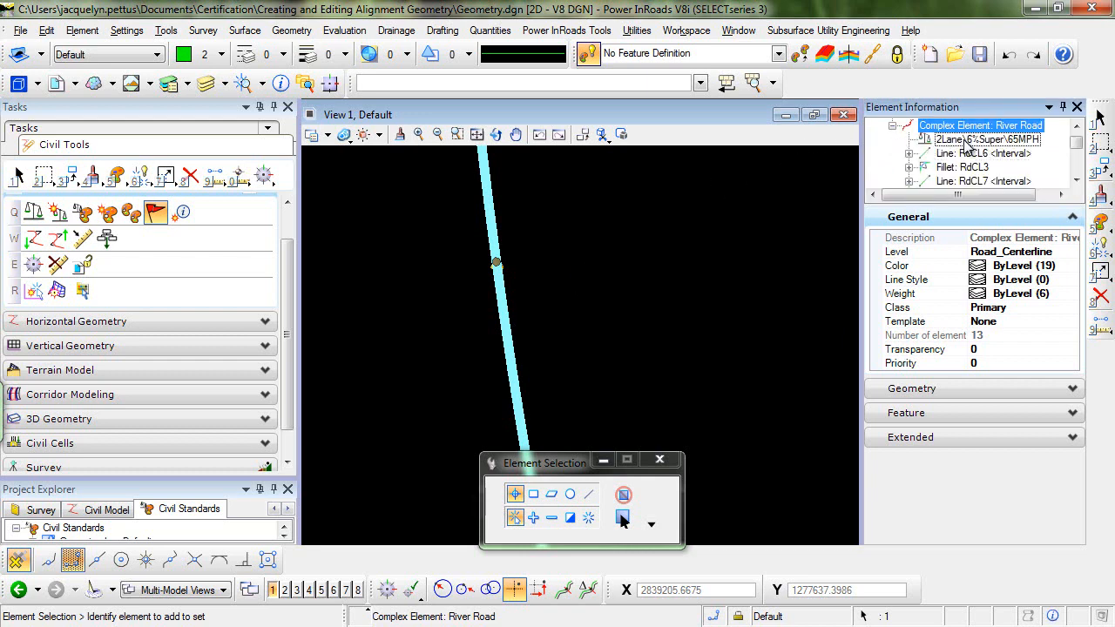